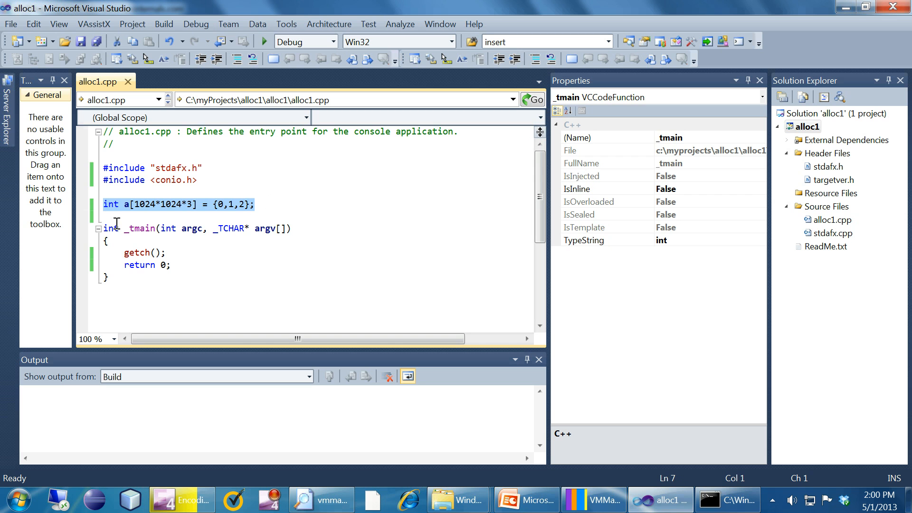
Step: Build the alloc1 project with the 1024*1024*3 int array from Solution Explorer
{"action": "left_click", "coordinate": [104, 215]}
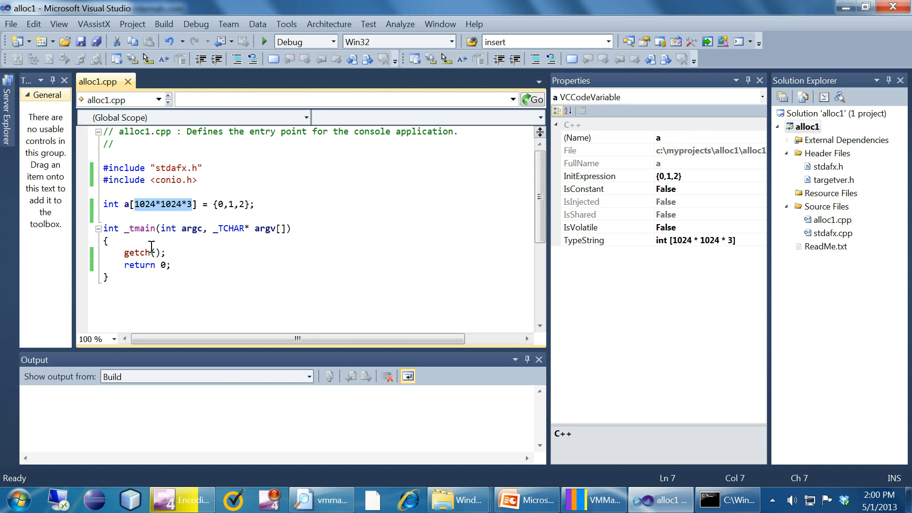
{"action": "right_click", "coordinate": [808, 127]}
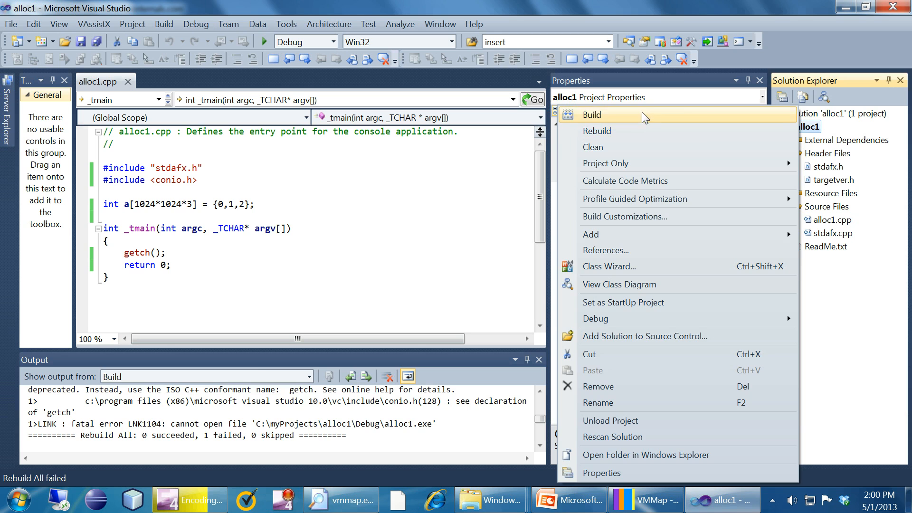
{"action": "left_click", "coordinate": [592, 114]}
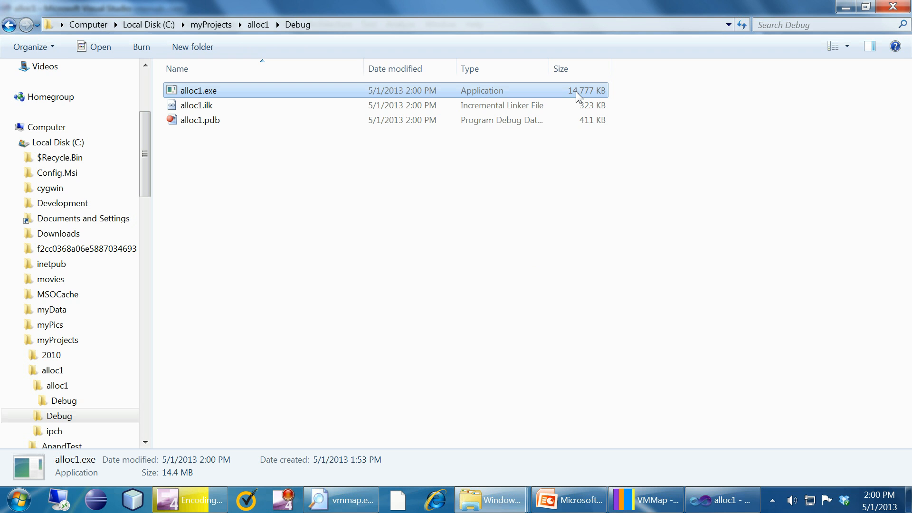
{"action": "mouse_move", "coordinate": [723, 499]}
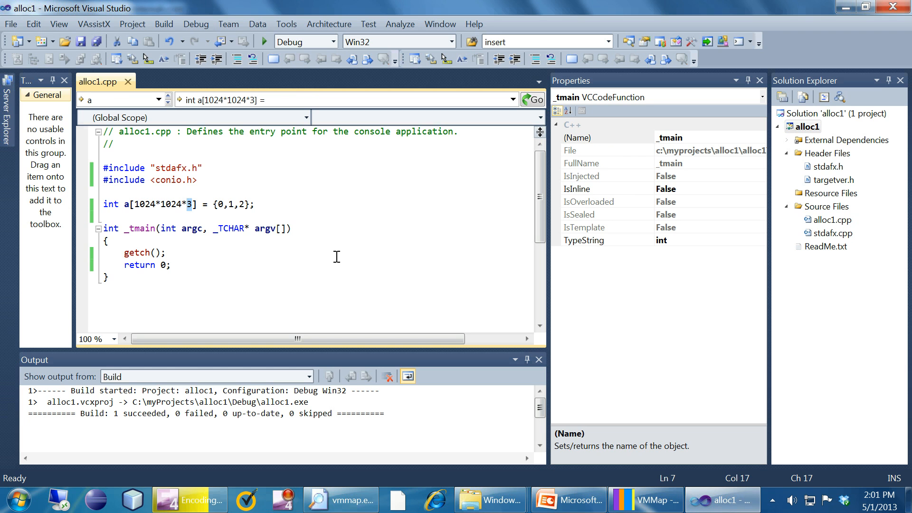
Step: Change the array's last factor to 1, rebuild, and check alloc1.exe's new 4,947 KB size in Debug
{"action": "type", "text": "1"}
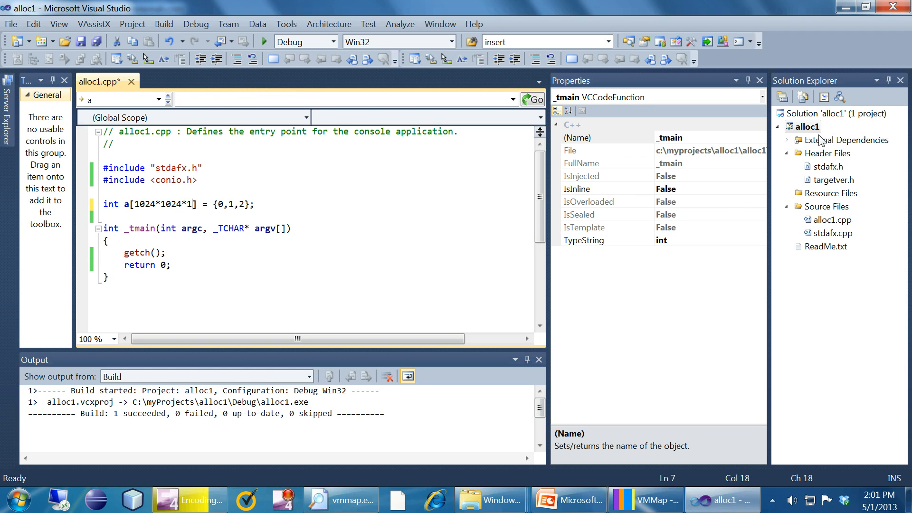
{"action": "right_click", "coordinate": [808, 126]}
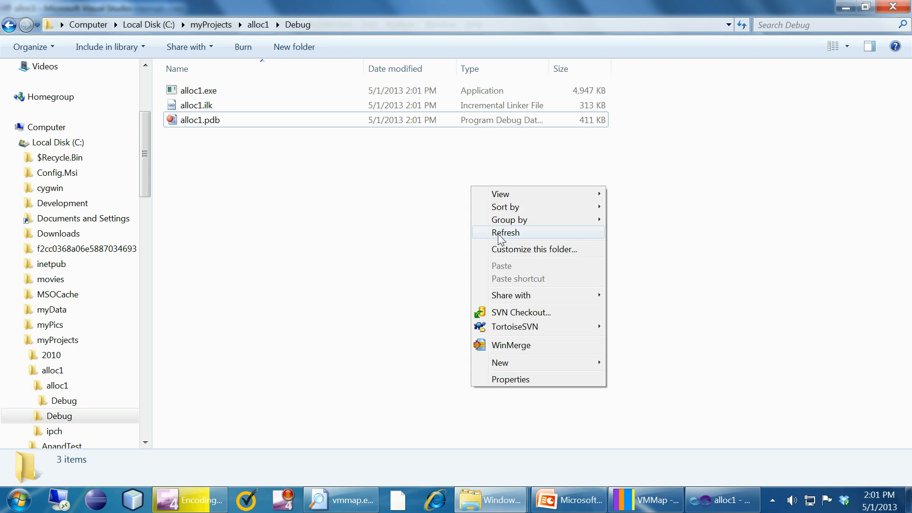
{"action": "left_click", "coordinate": [505, 232]}
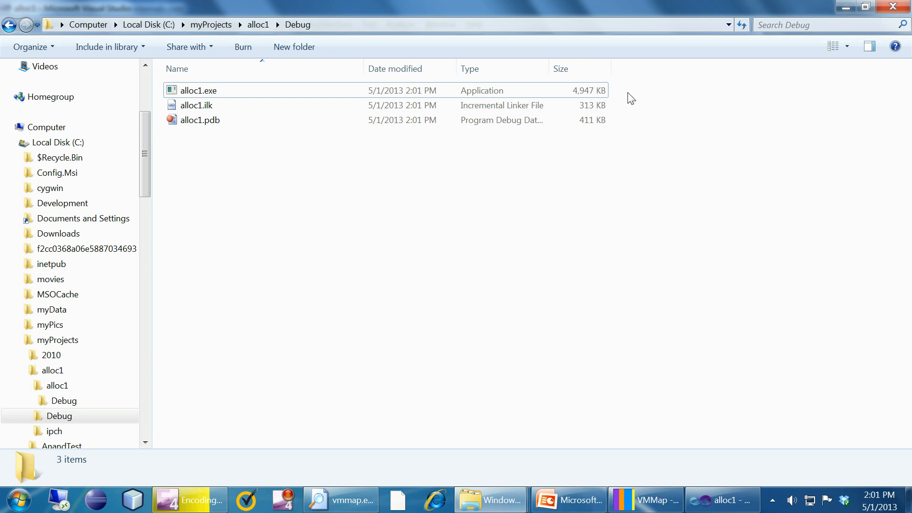
{"action": "left_click", "coordinate": [198, 91]}
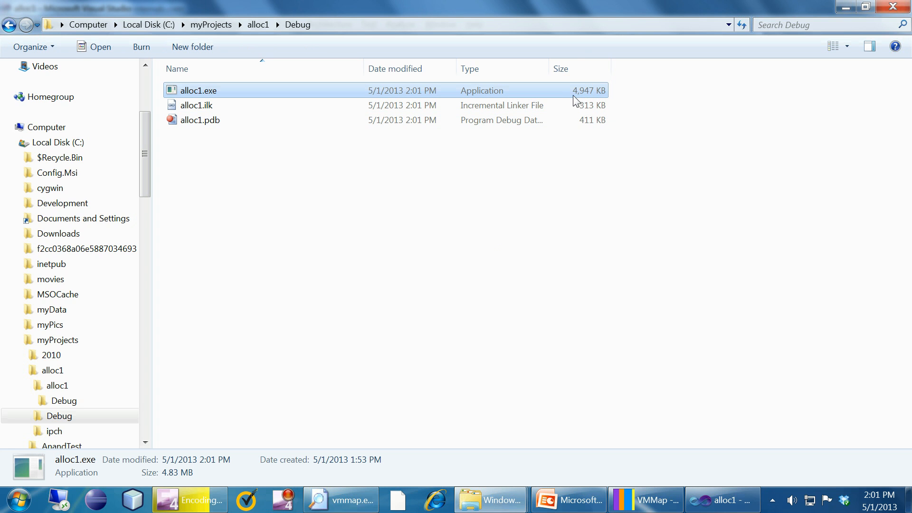
{"action": "mouse_move", "coordinate": [569, 102]}
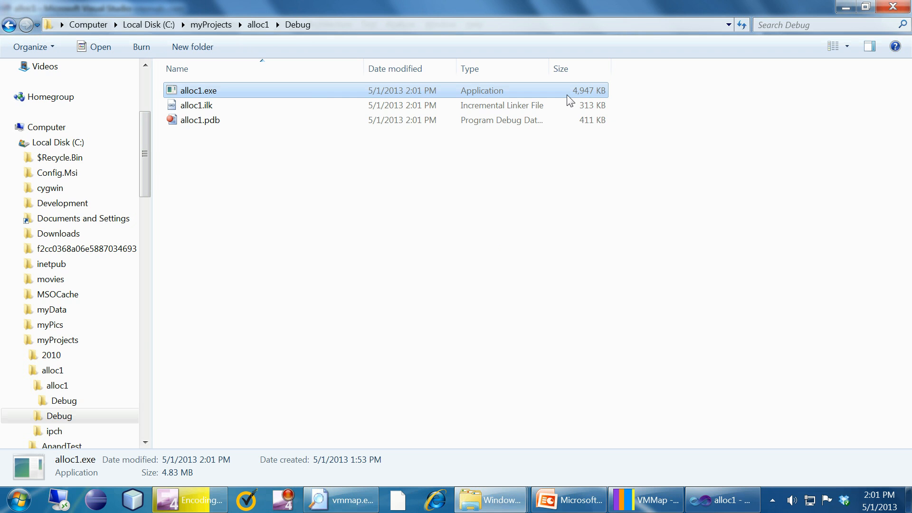
{"action": "left_click", "coordinate": [721, 499]}
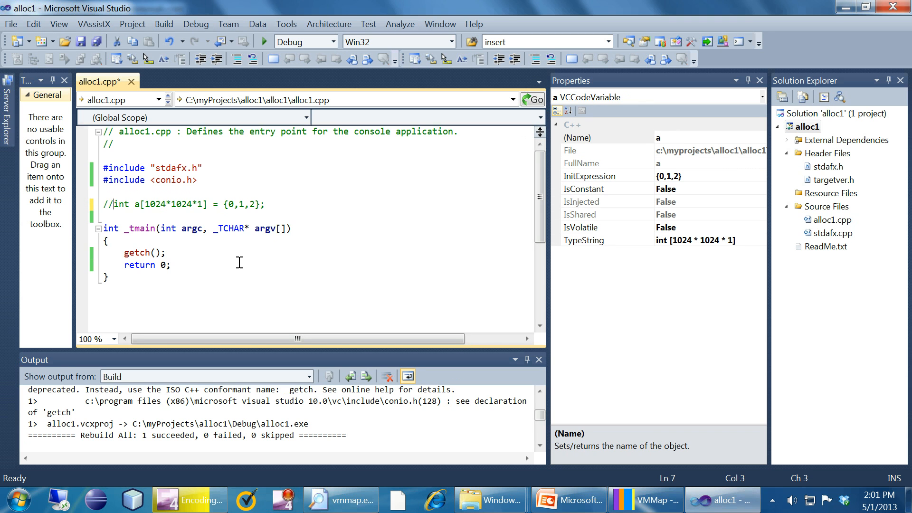
Step: Rebuild alloc1 with the array commented out and return to the source
{"action": "right_click", "coordinate": [805, 127]}
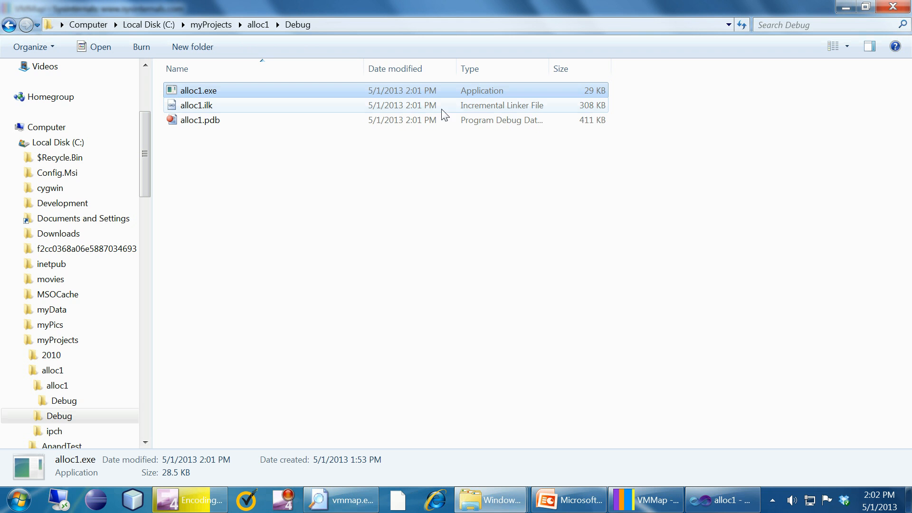
{"action": "mouse_move", "coordinate": [602, 96]}
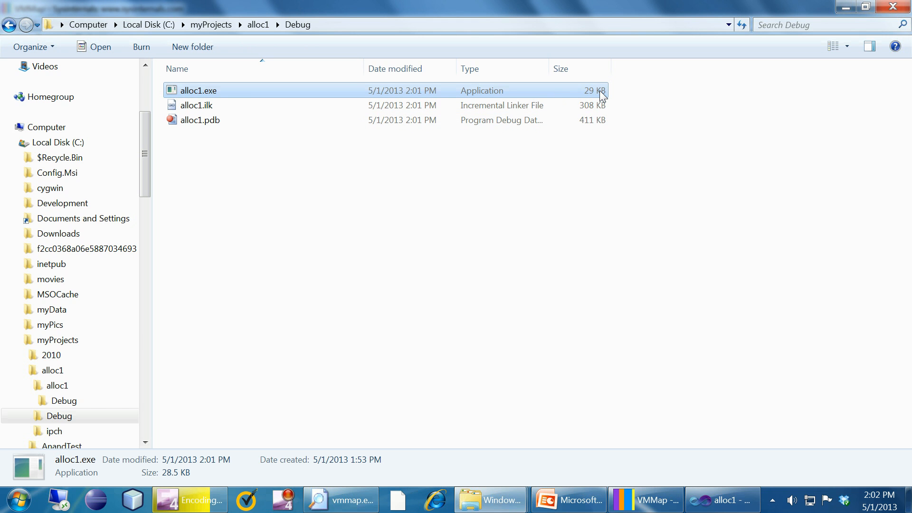
{"action": "left_click", "coordinate": [721, 499]}
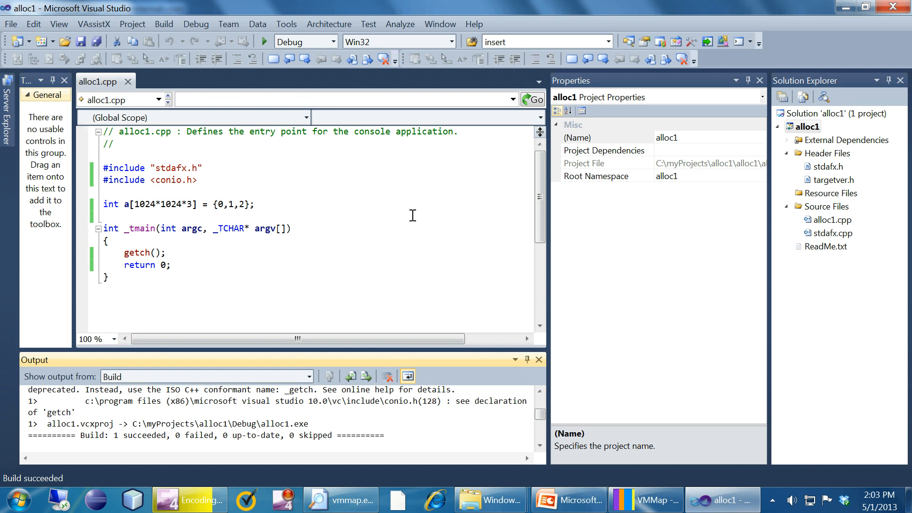
{"action": "mouse_move", "coordinate": [394, 234]}
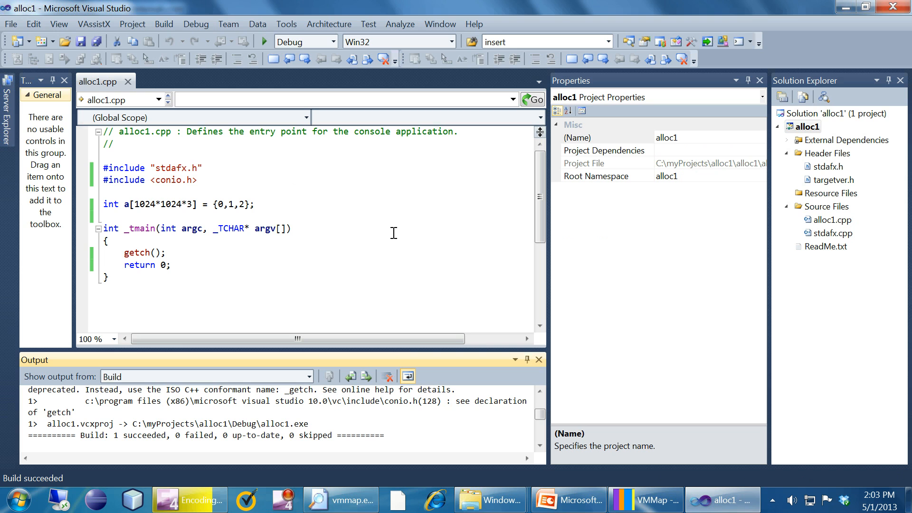
{"action": "mouse_move", "coordinate": [391, 229]}
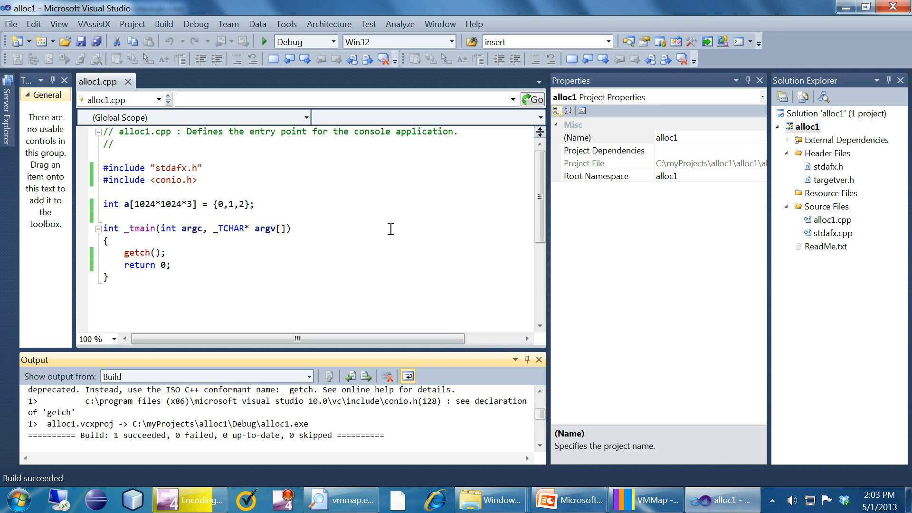
{"action": "mouse_move", "coordinate": [298, 219]}
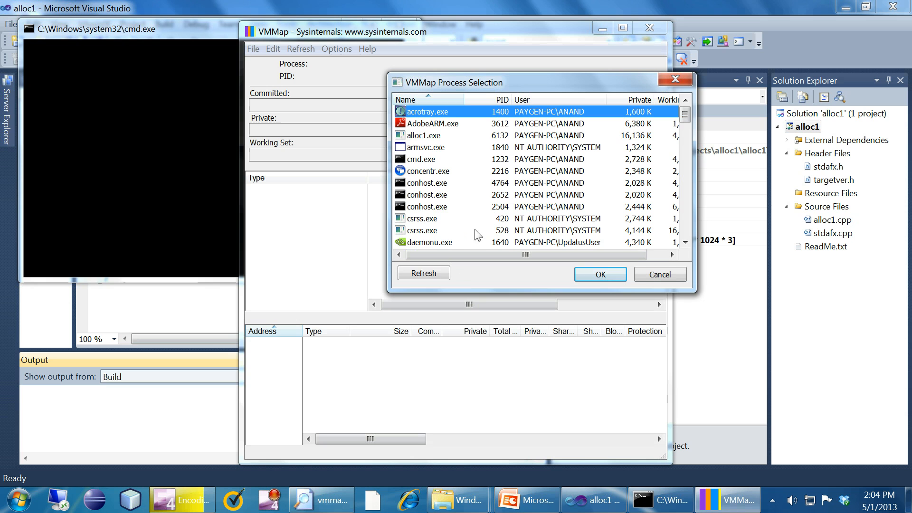
Step: Analyse the running alloc1.exe in VMMap and list only its Image memory regions
{"action": "left_click", "coordinate": [425, 135]}
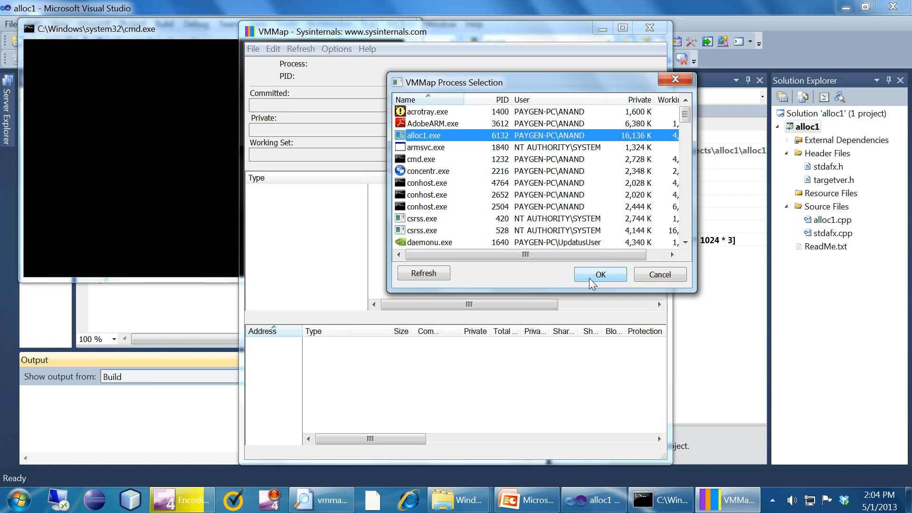
{"action": "left_click", "coordinate": [600, 274]}
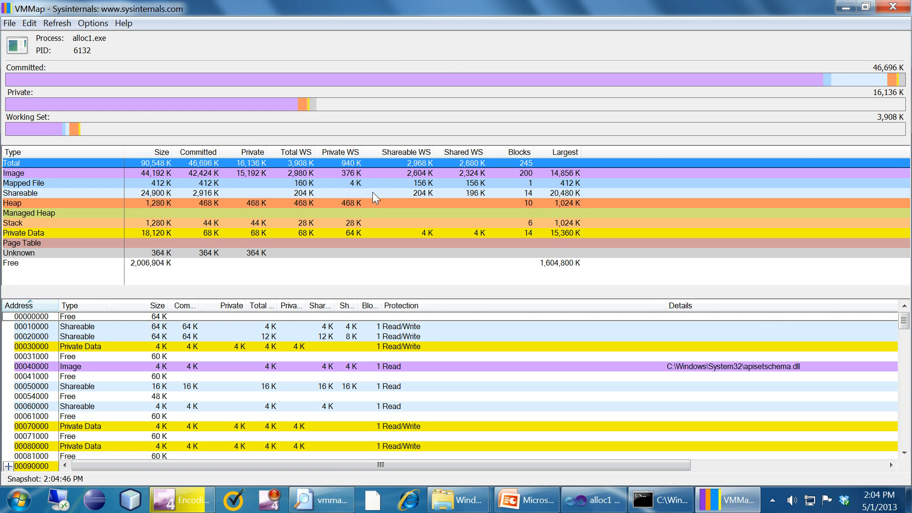
{"action": "mouse_move", "coordinate": [361, 189]}
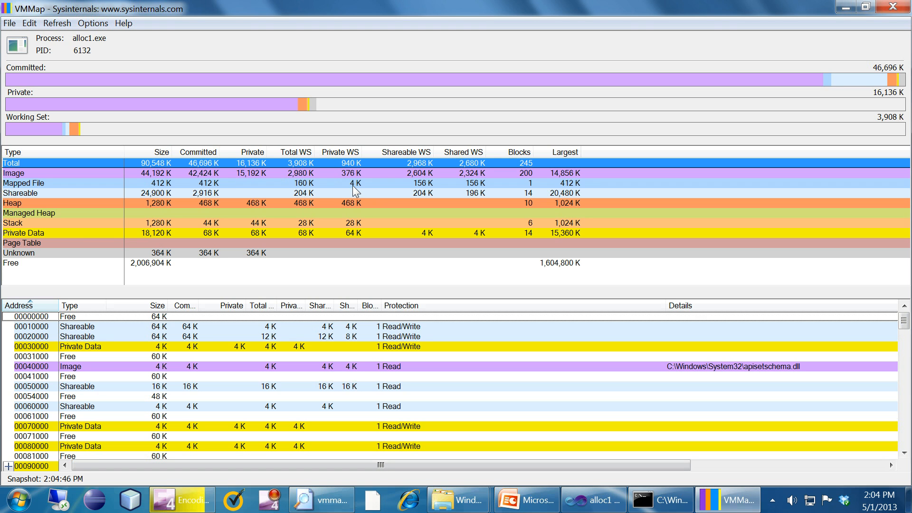
{"action": "mouse_move", "coordinate": [121, 226]}
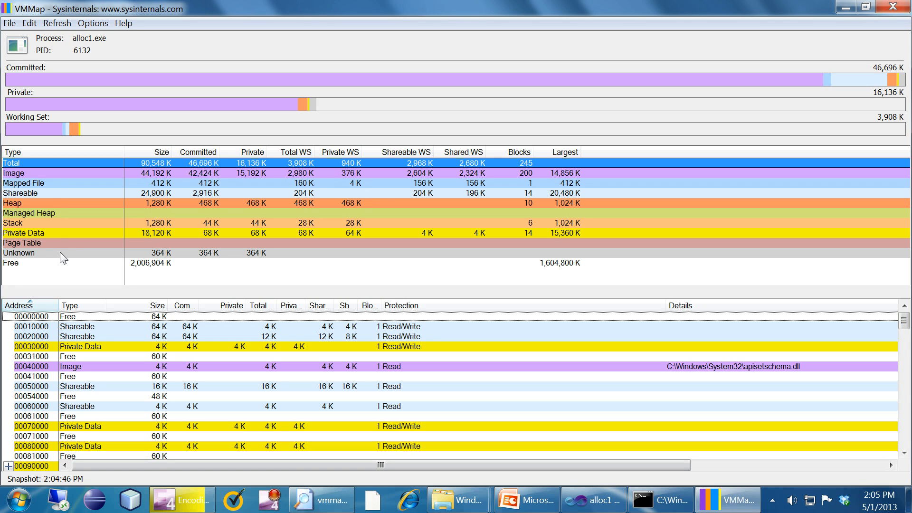
{"action": "mouse_move", "coordinate": [51, 178]}
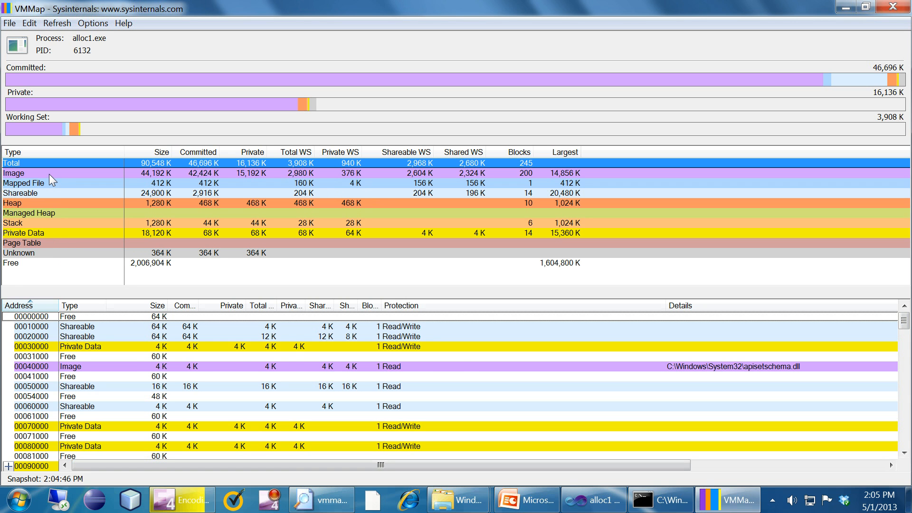
{"action": "left_click", "coordinate": [12, 173]}
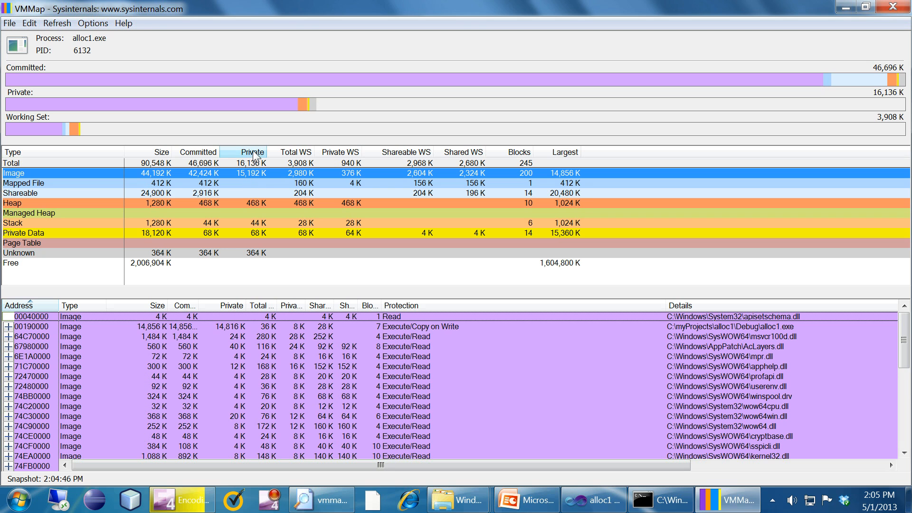
{"action": "mouse_move", "coordinate": [247, 162]}
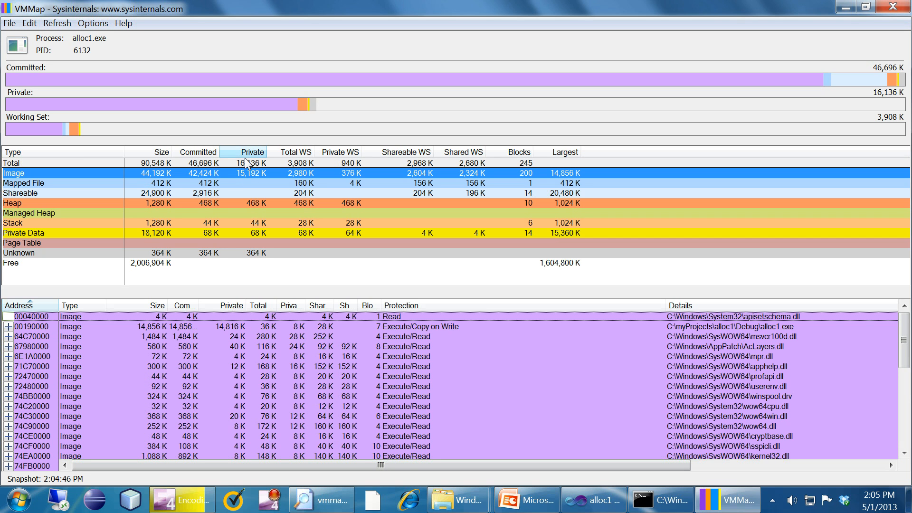
{"action": "mouse_move", "coordinate": [270, 178]}
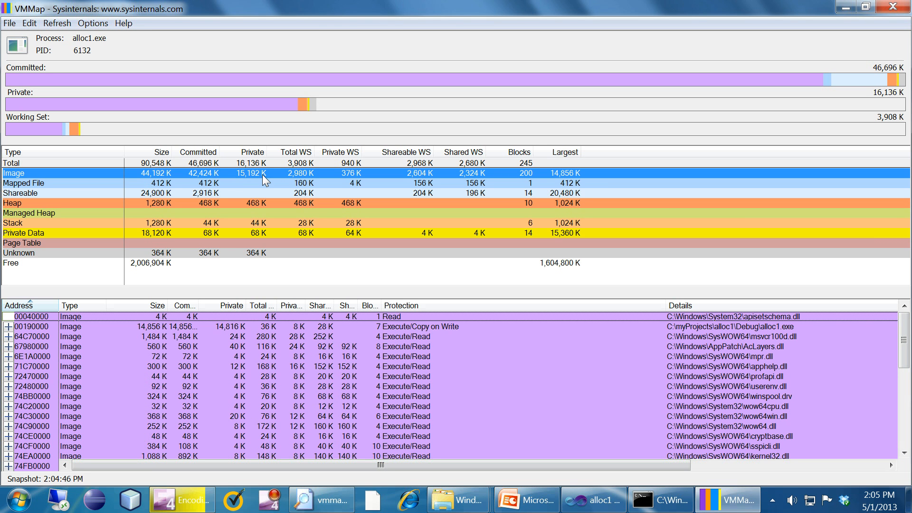
{"action": "mouse_move", "coordinate": [257, 181]}
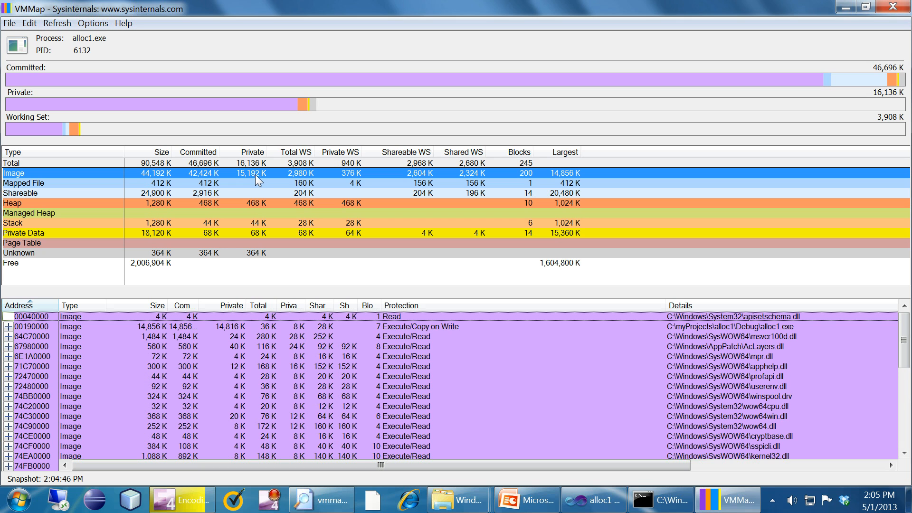
{"action": "mouse_move", "coordinate": [165, 343]}
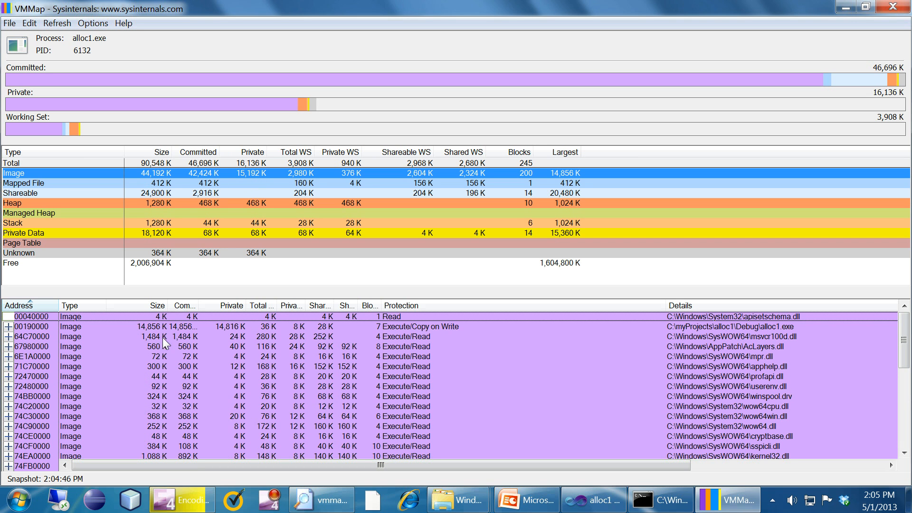
{"action": "mouse_move", "coordinate": [249, 292]}
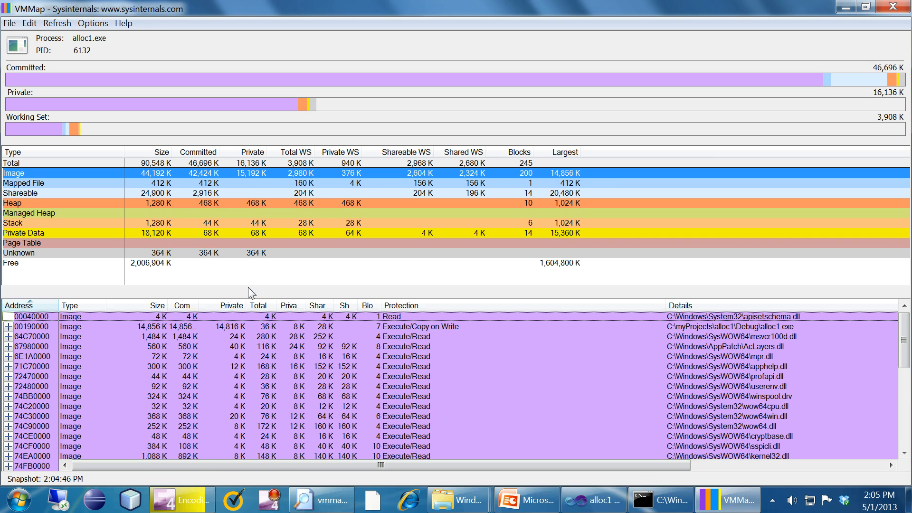
{"action": "mouse_move", "coordinate": [82, 332]}
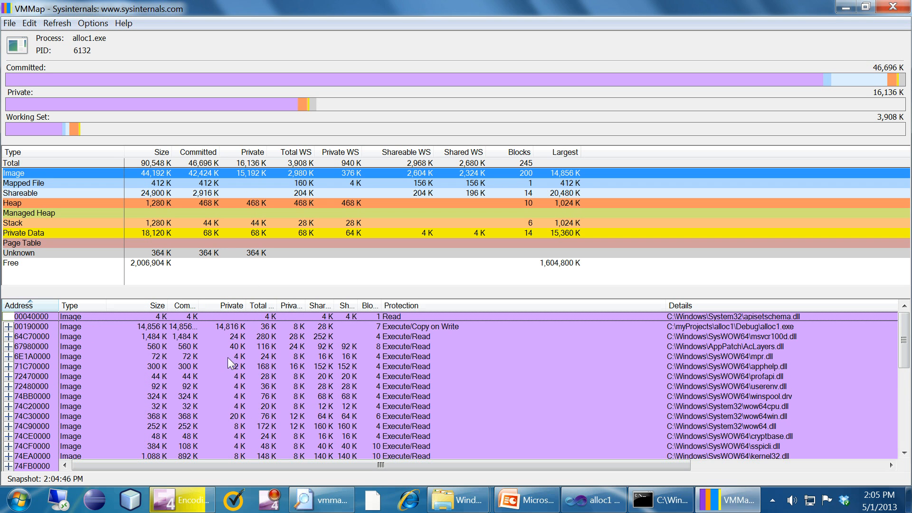
{"action": "mouse_move", "coordinate": [238, 419]}
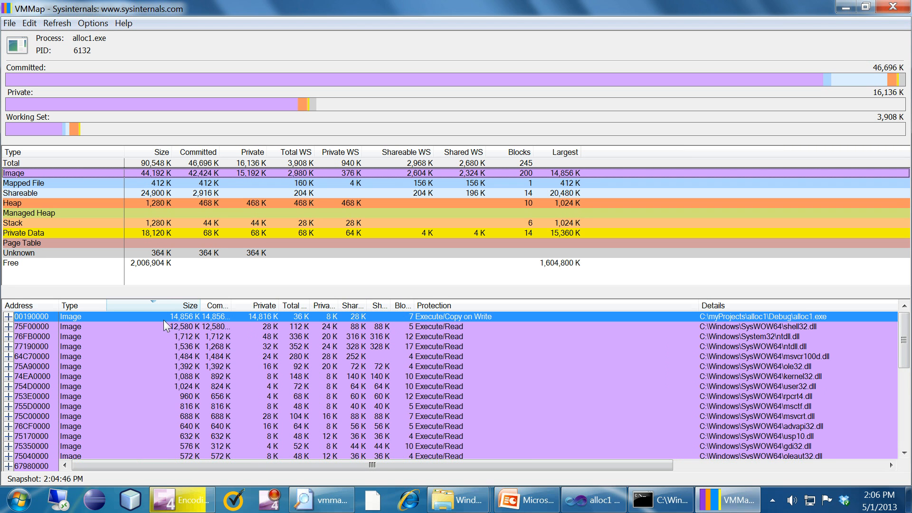
Step: Expand the alloc1.exe image entry to reveal its 14,744 K .data section
{"action": "left_click", "coordinate": [7, 316]}
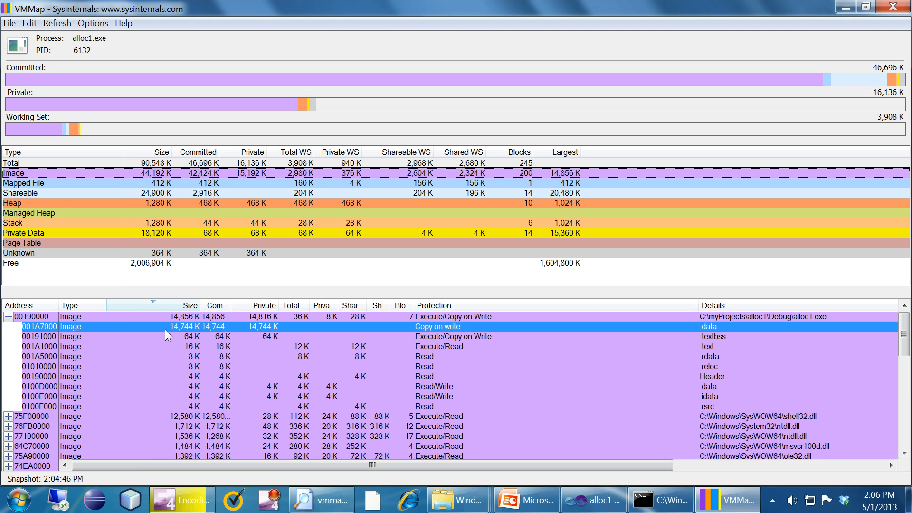
{"action": "mouse_move", "coordinate": [142, 334]}
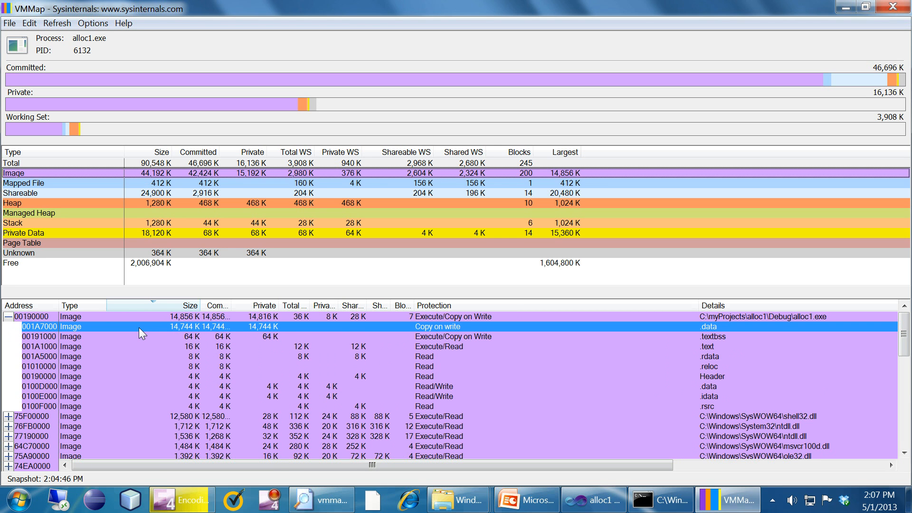
{"action": "mouse_move", "coordinate": [657, 362]}
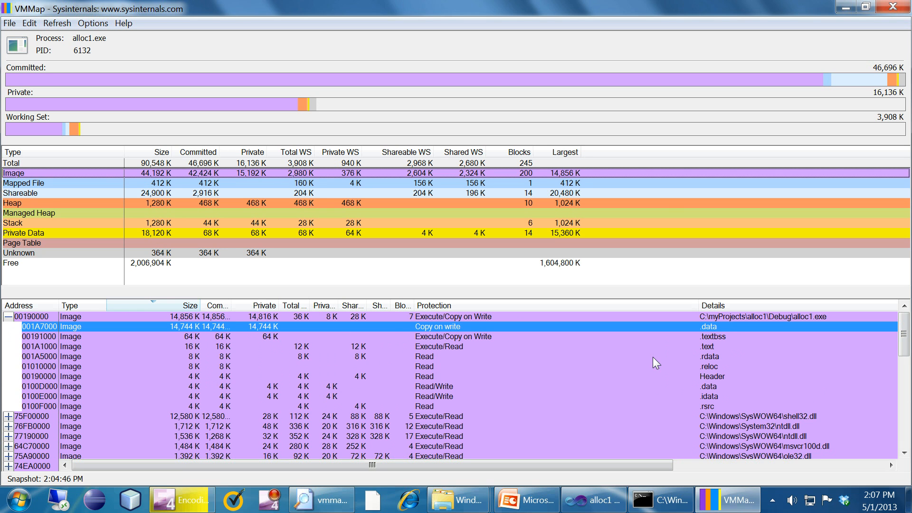
{"action": "mouse_move", "coordinate": [705, 333]}
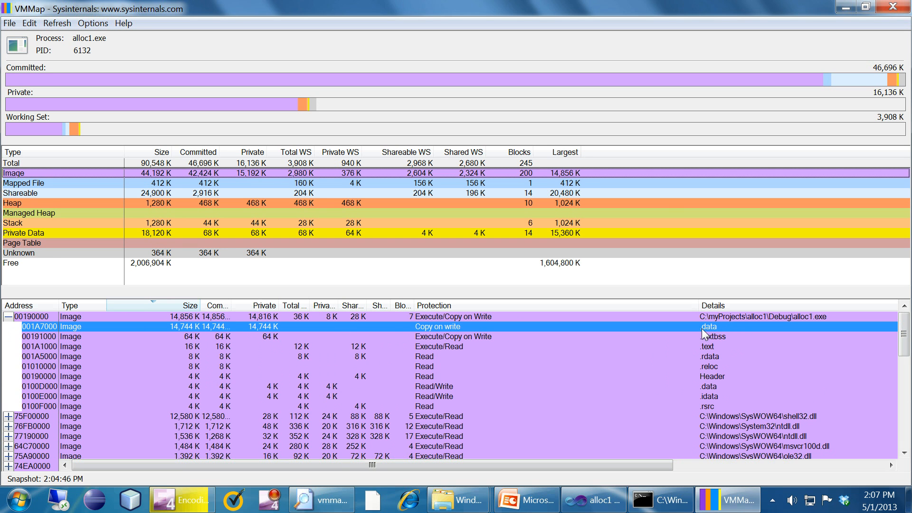
{"action": "mouse_move", "coordinate": [718, 333]}
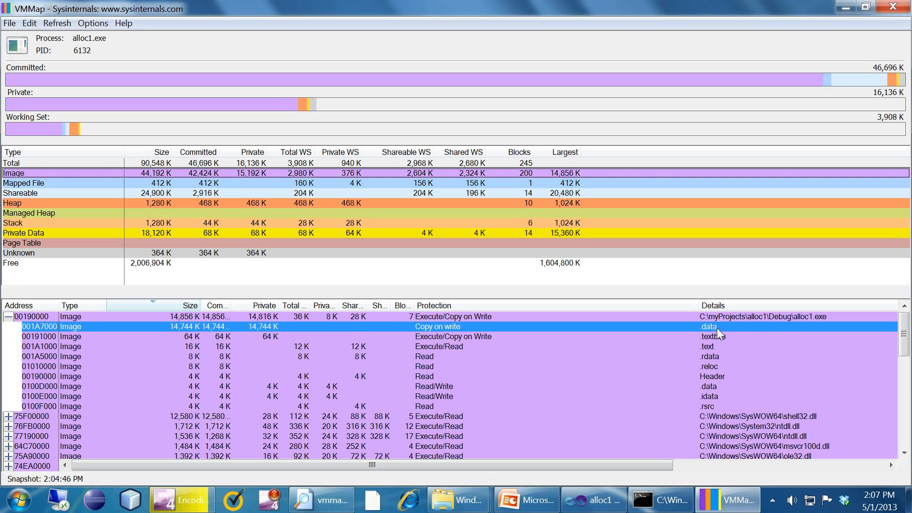
{"action": "mouse_move", "coordinate": [355, 342]}
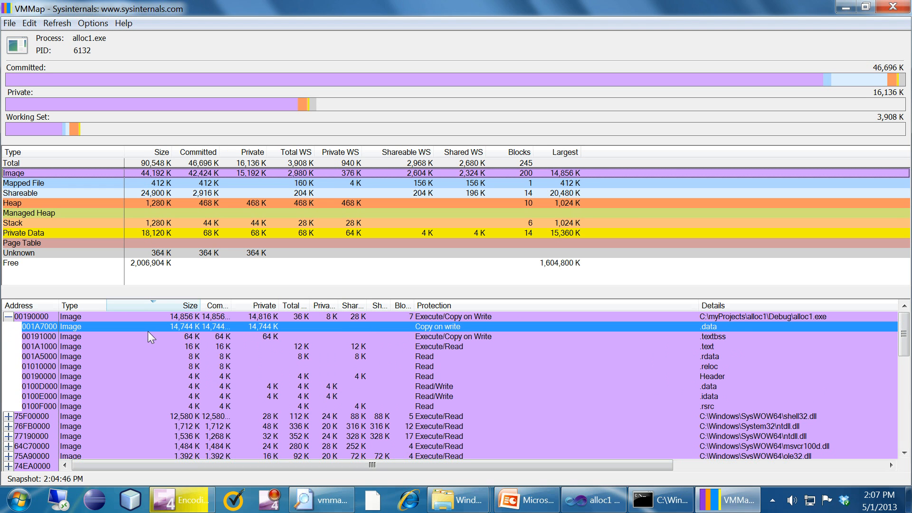
{"action": "mouse_move", "coordinate": [221, 331]}
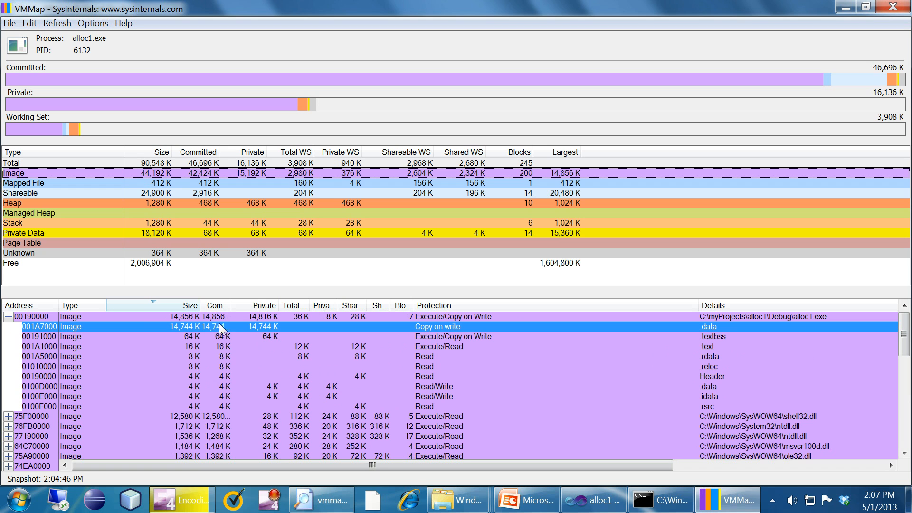
{"action": "mouse_move", "coordinate": [265, 331]}
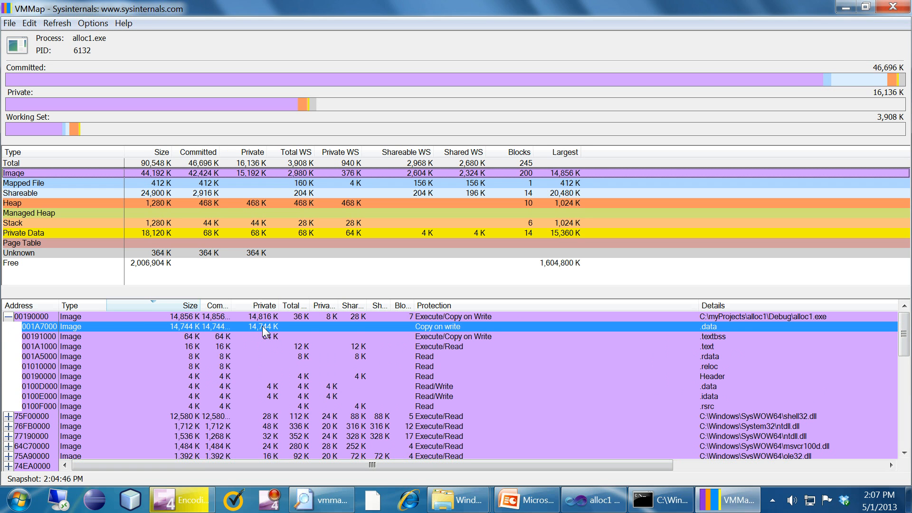
{"action": "mouse_move", "coordinate": [170, 349]}
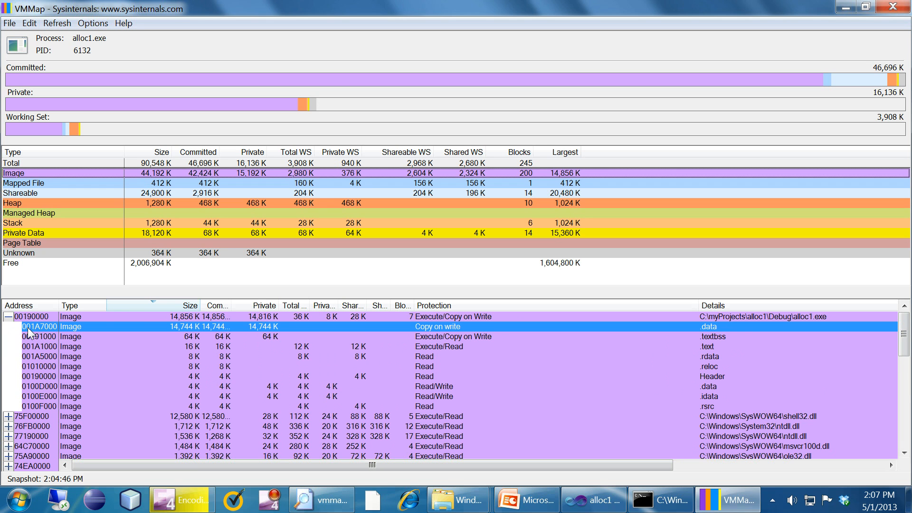
{"action": "mouse_move", "coordinate": [60, 331]}
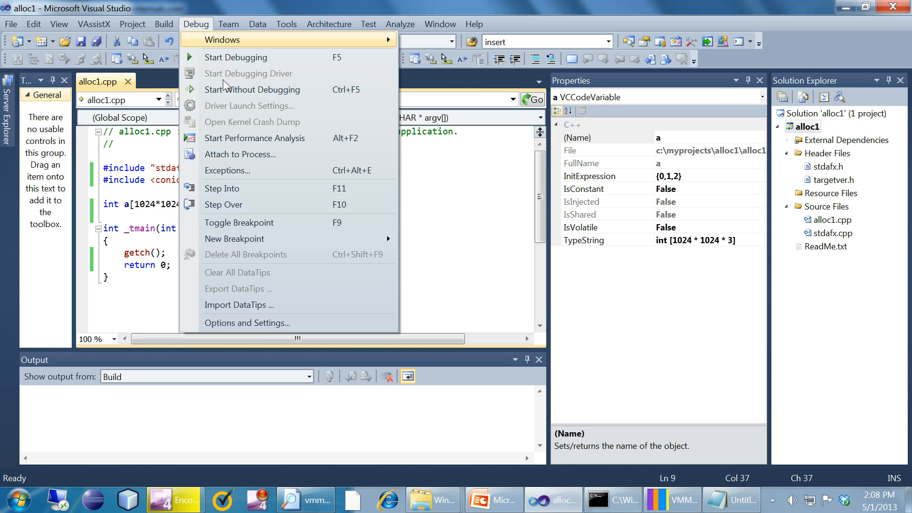
{"action": "mouse_move", "coordinate": [255, 138]}
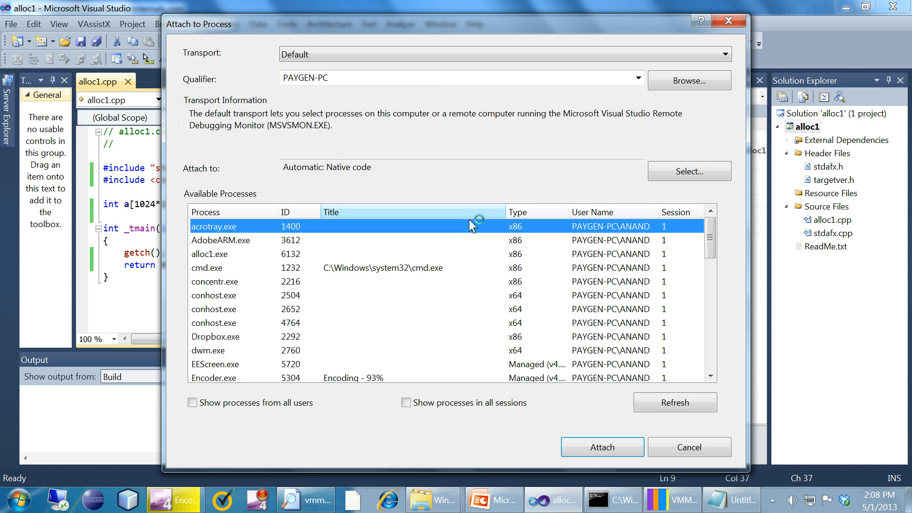
{"action": "mouse_move", "coordinate": [235, 261]}
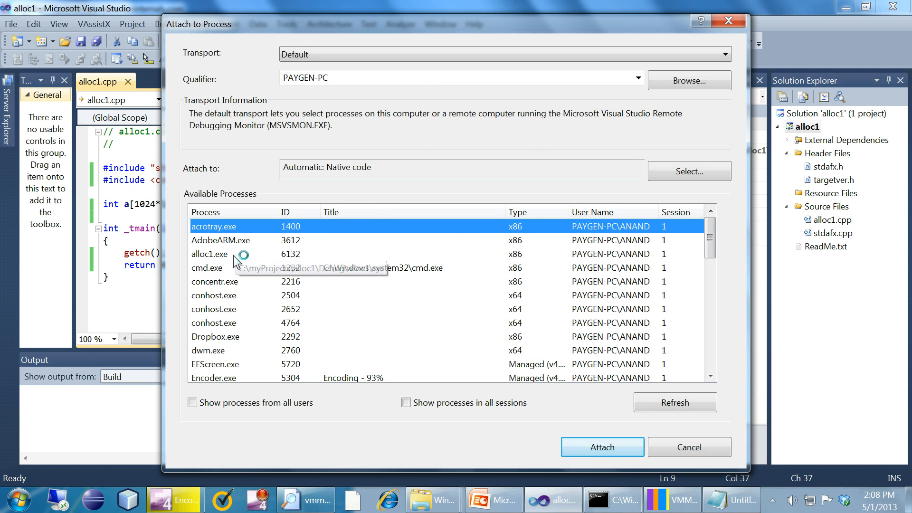
Step: Attach the debugger to the running alloc1.exe process from Attach to Process
{"action": "left_click", "coordinate": [209, 255]}
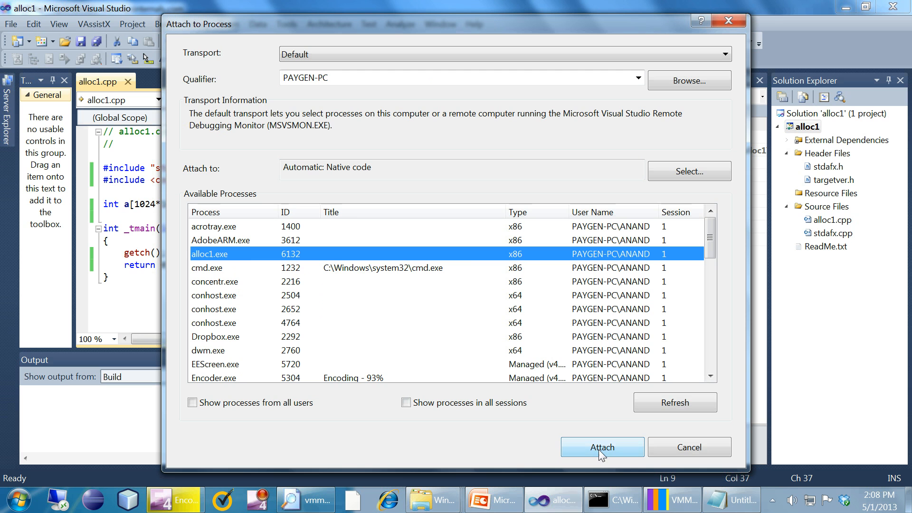
{"action": "left_click", "coordinate": [603, 447]}
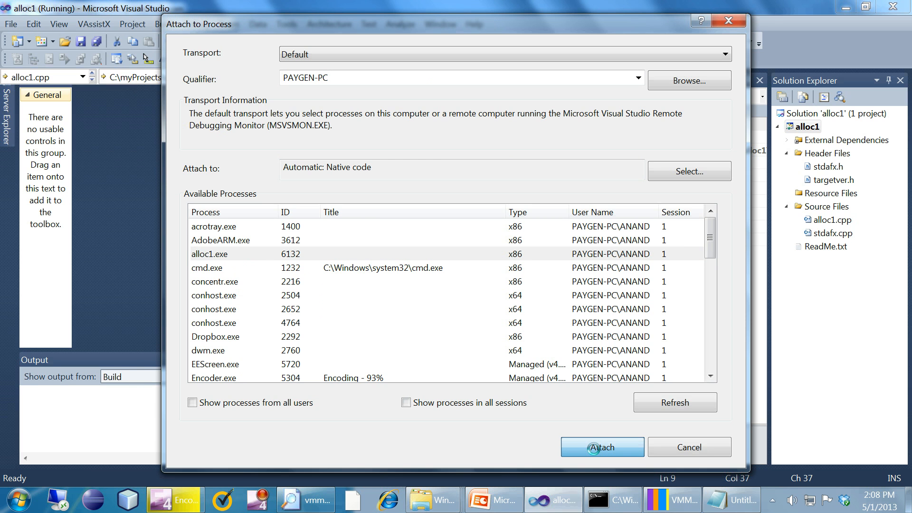
{"action": "left_click", "coordinate": [601, 447]}
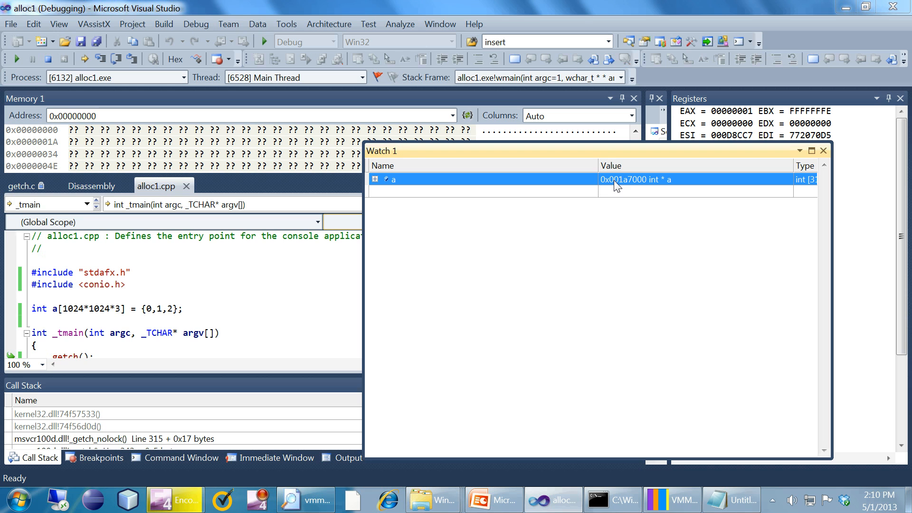
{"action": "mouse_move", "coordinate": [603, 186]}
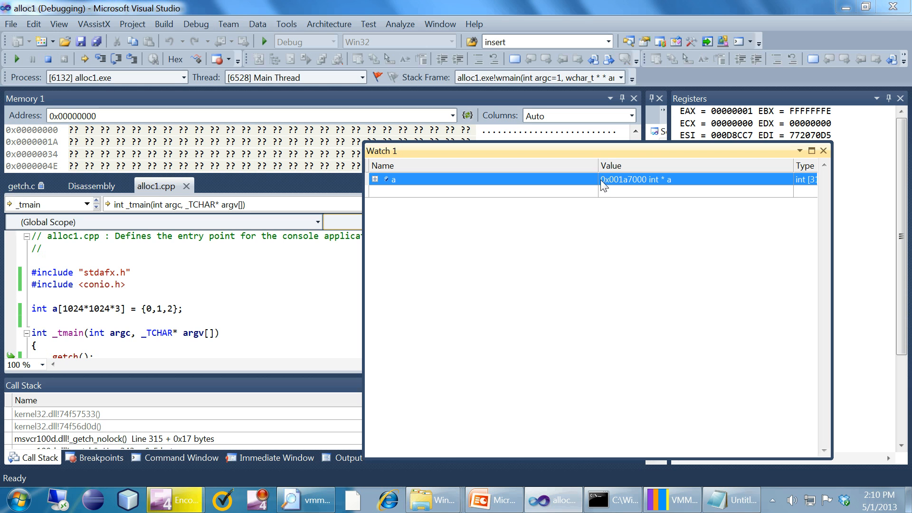
{"action": "mouse_move", "coordinate": [605, 193]}
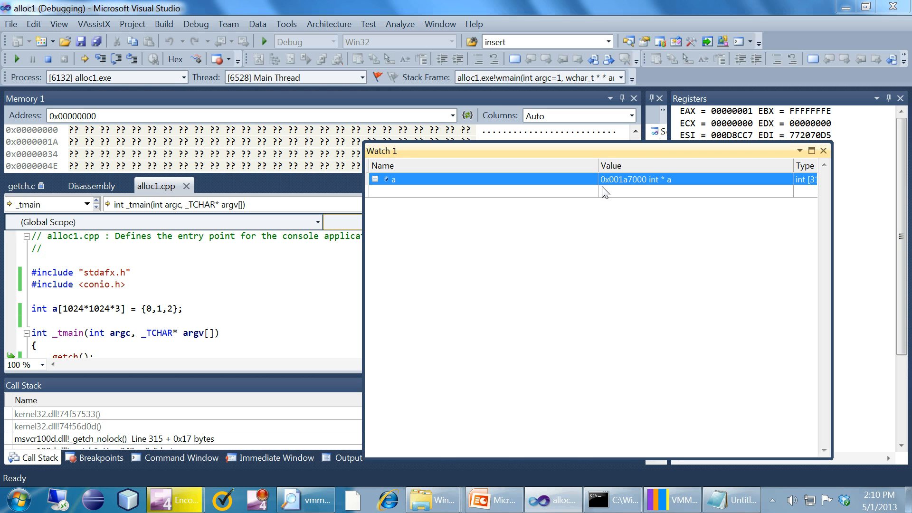
{"action": "mouse_move", "coordinate": [621, 191]}
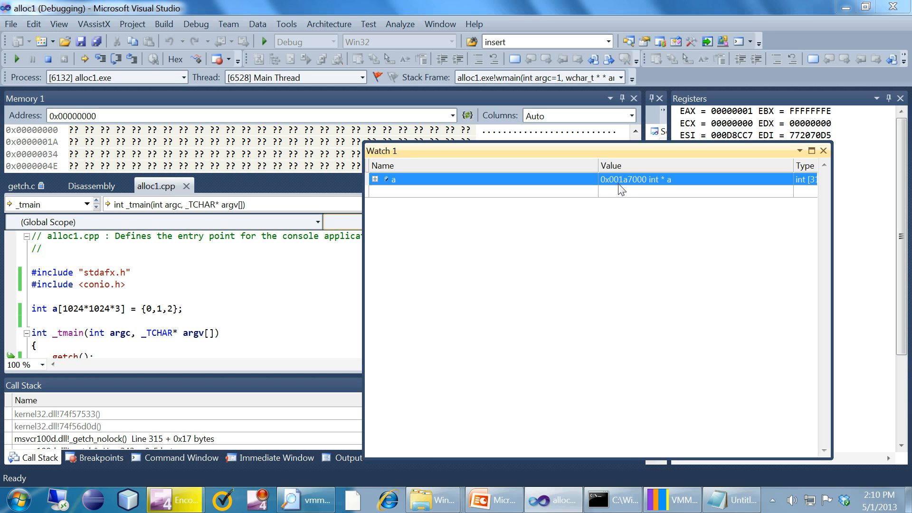
{"action": "mouse_move", "coordinate": [672, 188]}
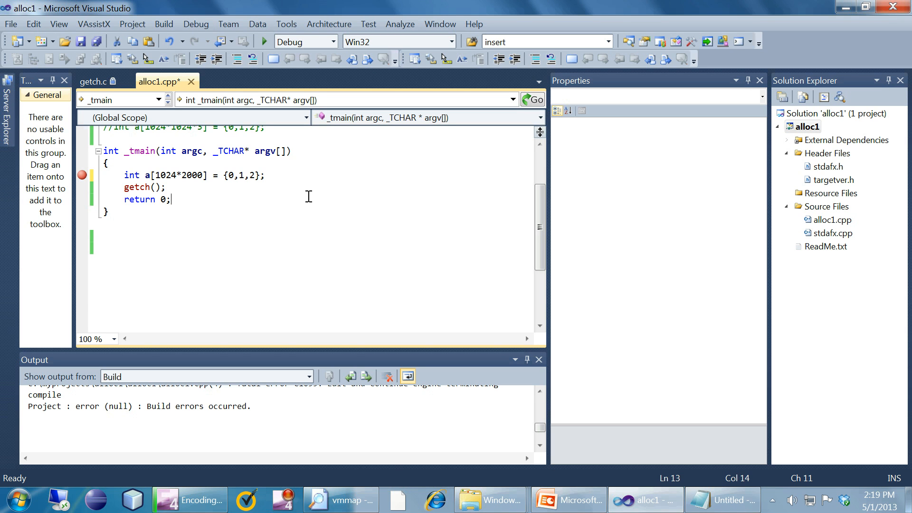
Step: Scroll up to the global int a[1024*1024*3] declaration in alloc1.cpp
{"action": "scroll", "scroll_direction": "up", "scroll_amount": 3}
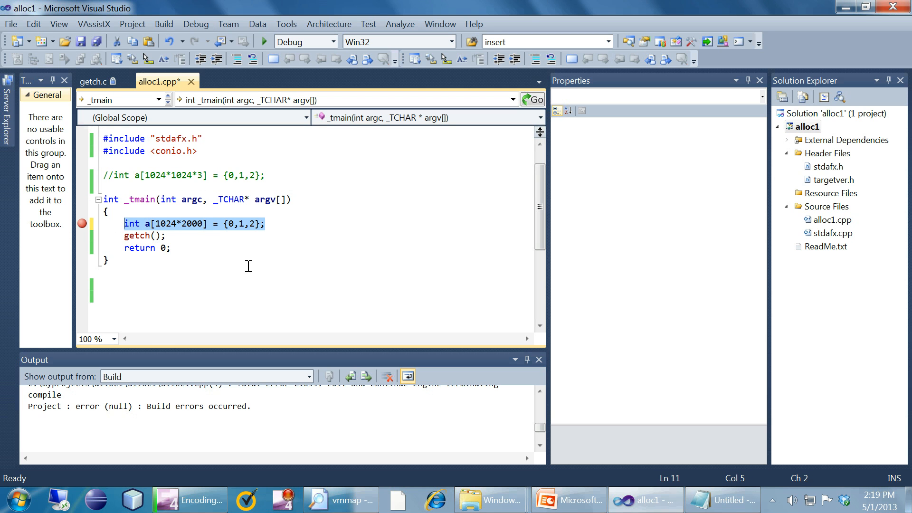
{"action": "mouse_move", "coordinate": [265, 41]}
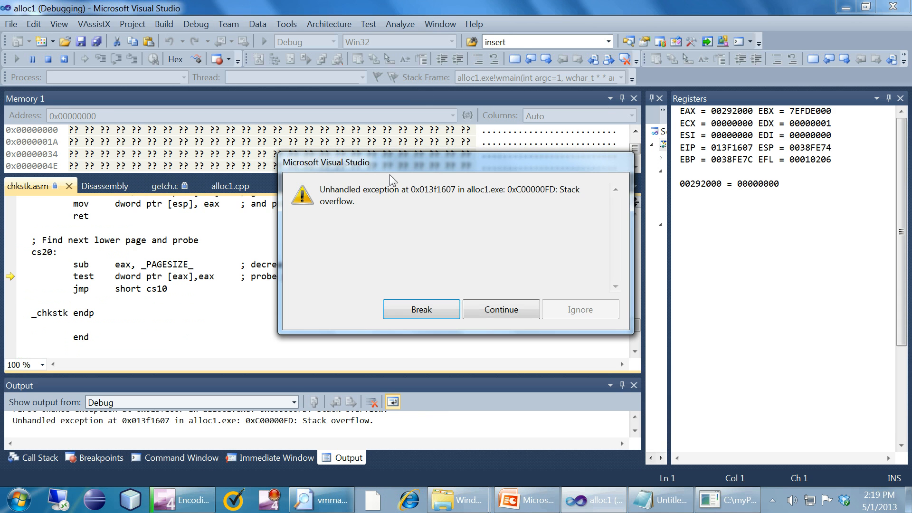
{"action": "mouse_move", "coordinate": [370, 206]}
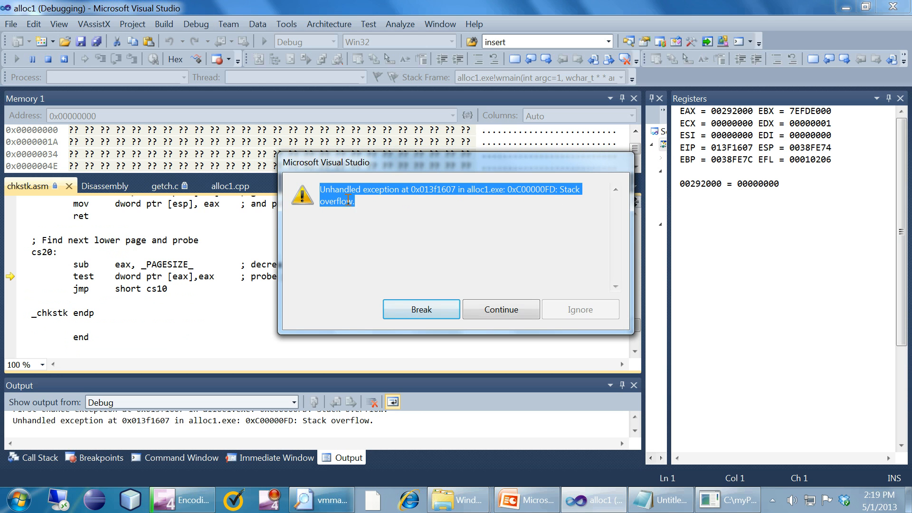
{"action": "mouse_move", "coordinate": [455, 242]}
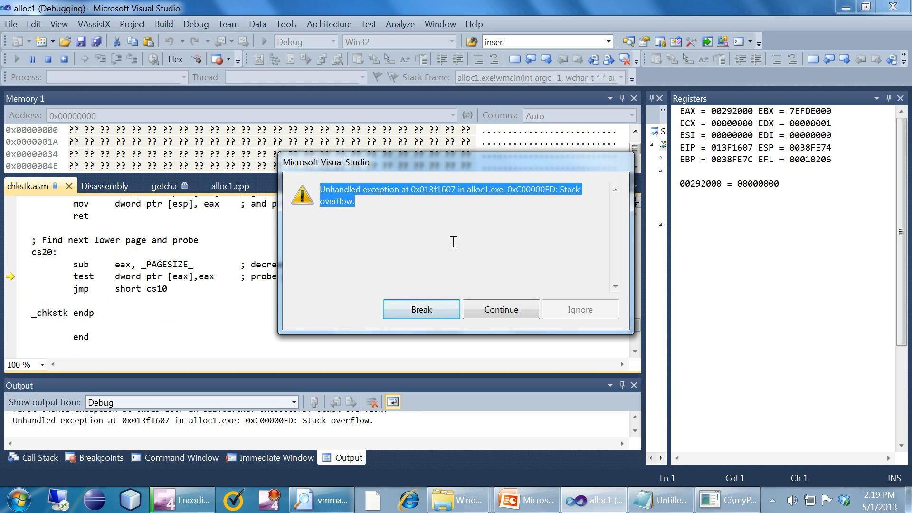
{"action": "mouse_move", "coordinate": [439, 244]}
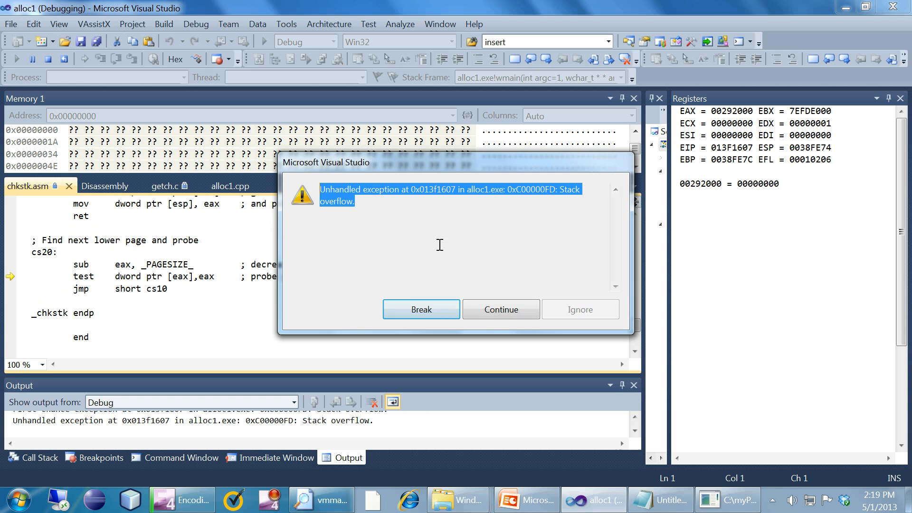
Step: Stop the stack-overflowed debugging session and return to the alloc1.cpp source
{"action": "left_click", "coordinate": [421, 309]}
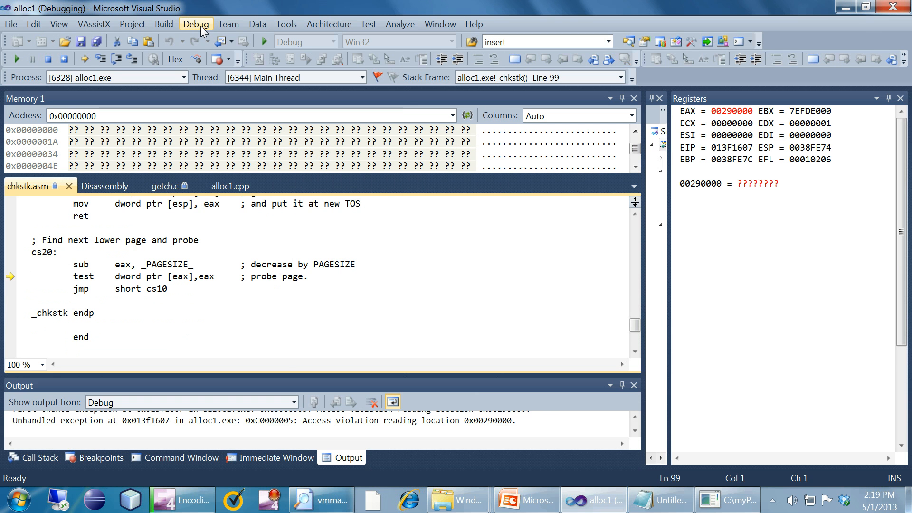
{"action": "left_click", "coordinate": [196, 23]}
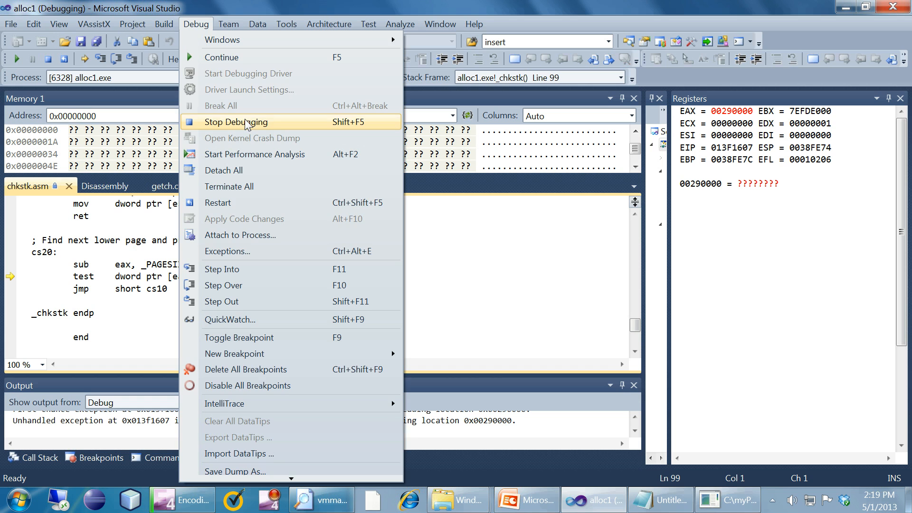
{"action": "left_click", "coordinate": [237, 122]}
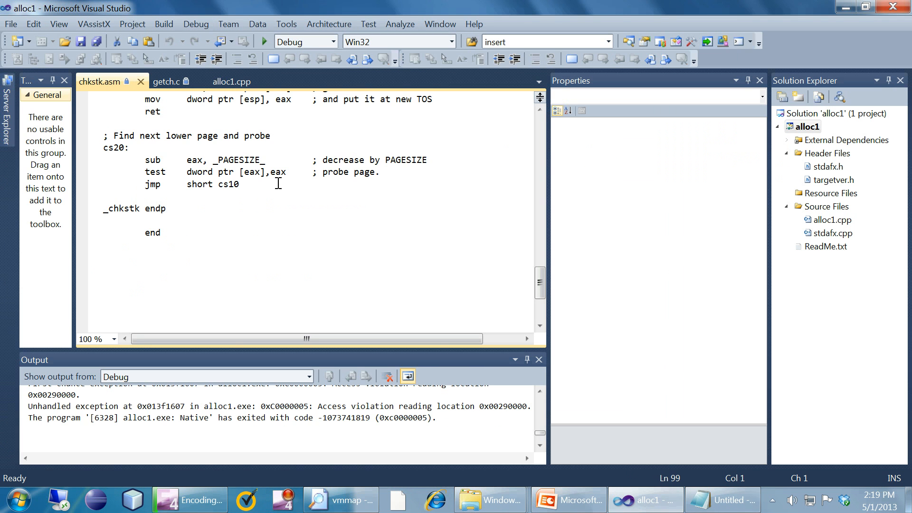
{"action": "left_click", "coordinate": [232, 82]}
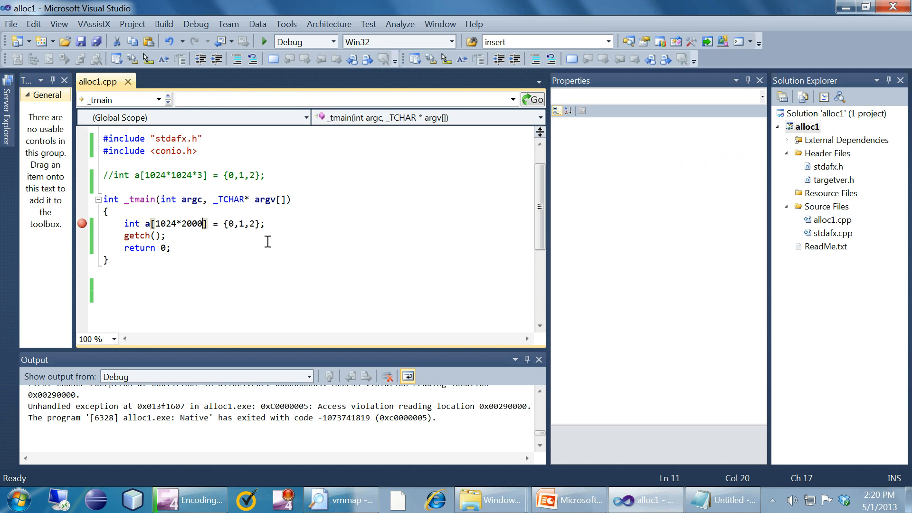
Step: Shrink the local array to 1024*200, build, and run alloc1 past the breakpoint
{"action": "key", "text": "Backspace"}
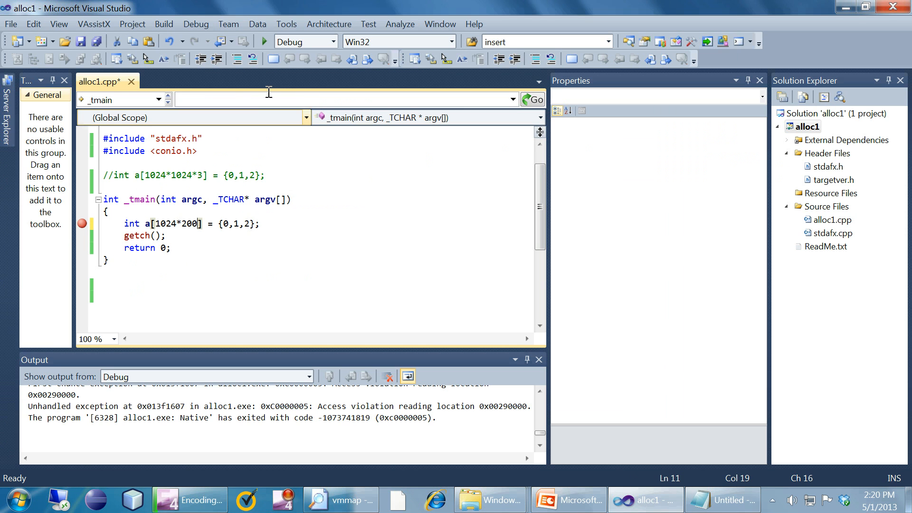
{"action": "left_click", "coordinate": [808, 126]}
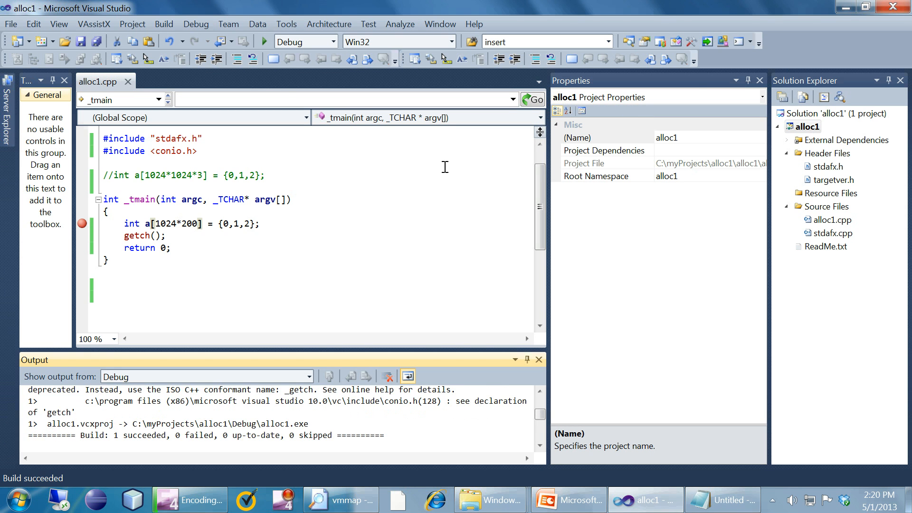
{"action": "left_click", "coordinate": [263, 41]}
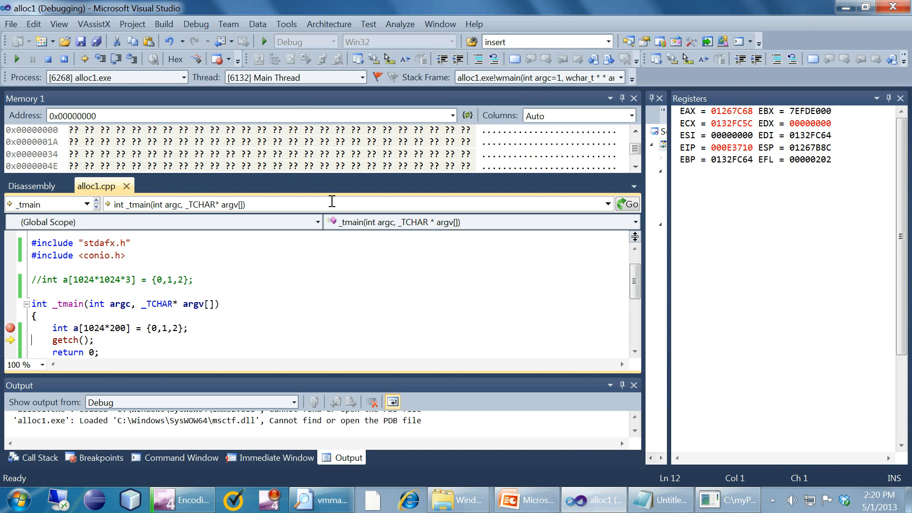
{"action": "left_click", "coordinate": [18, 59]}
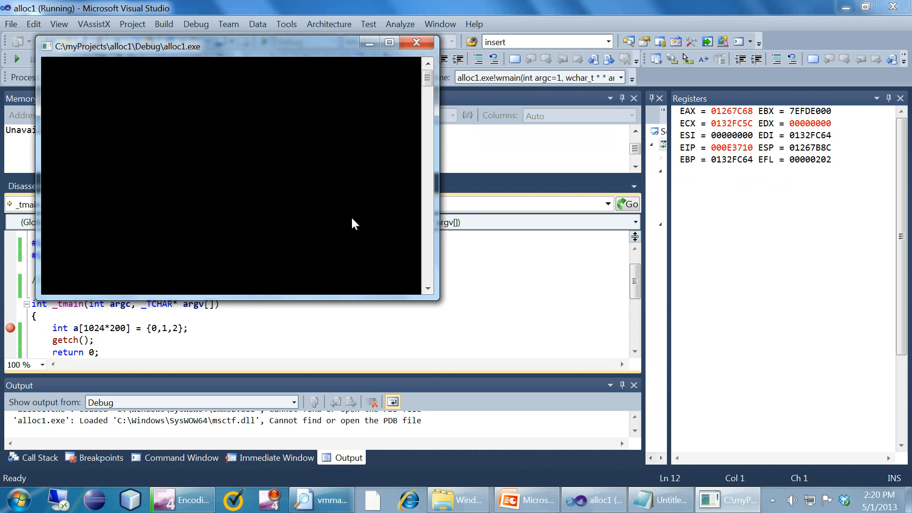
{"action": "mouse_move", "coordinate": [362, 209]}
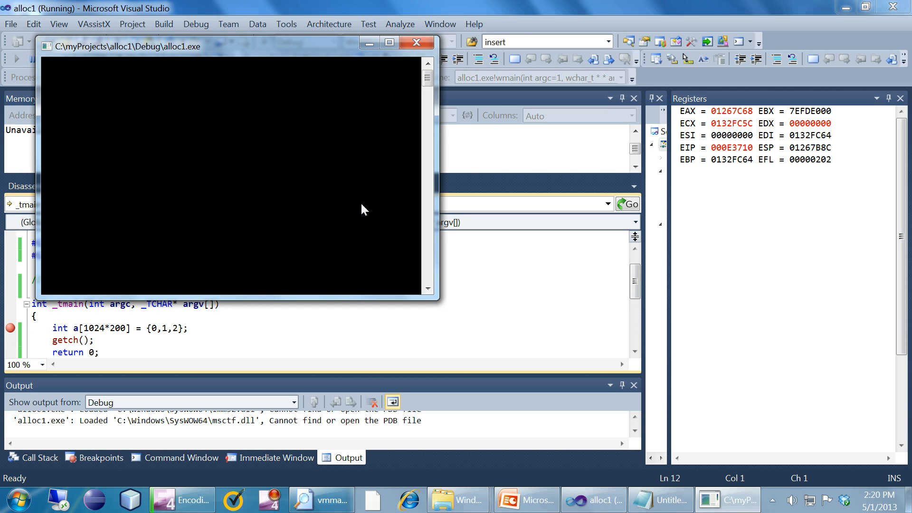
{"action": "mouse_move", "coordinate": [347, 200]}
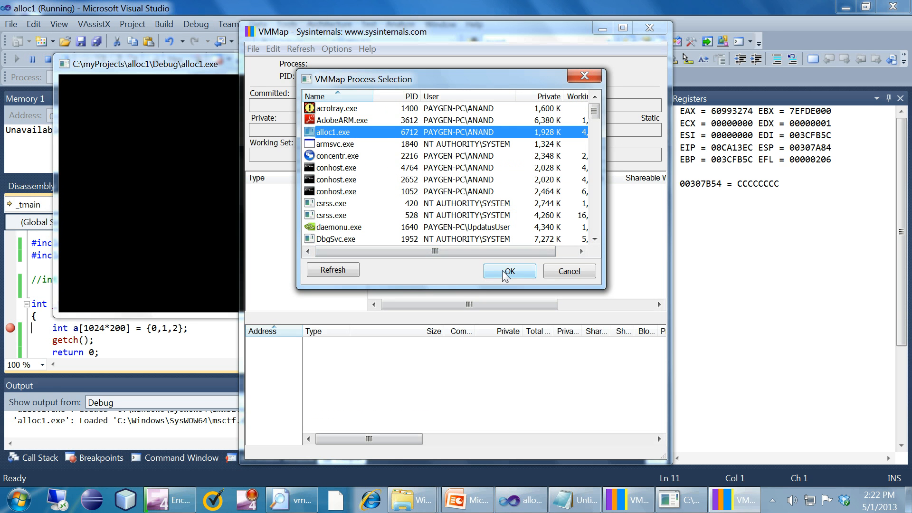
Step: Load the memory map of the running alloc1.exe process in VMMap
{"action": "left_click", "coordinate": [508, 271]}
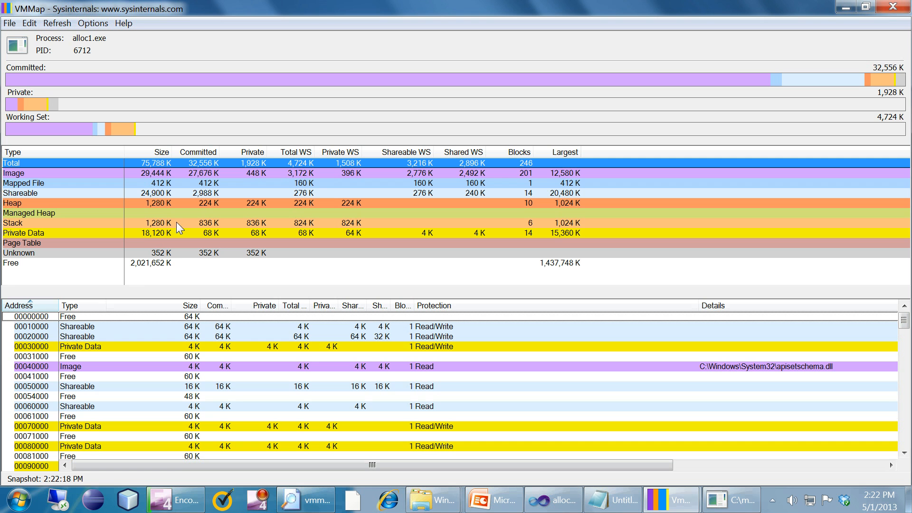
{"action": "mouse_move", "coordinate": [168, 174]}
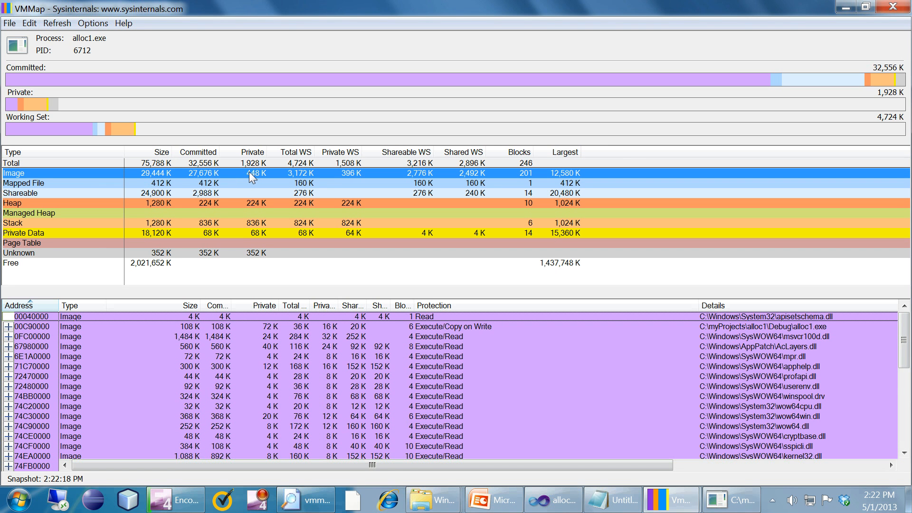
{"action": "mouse_move", "coordinate": [259, 180]}
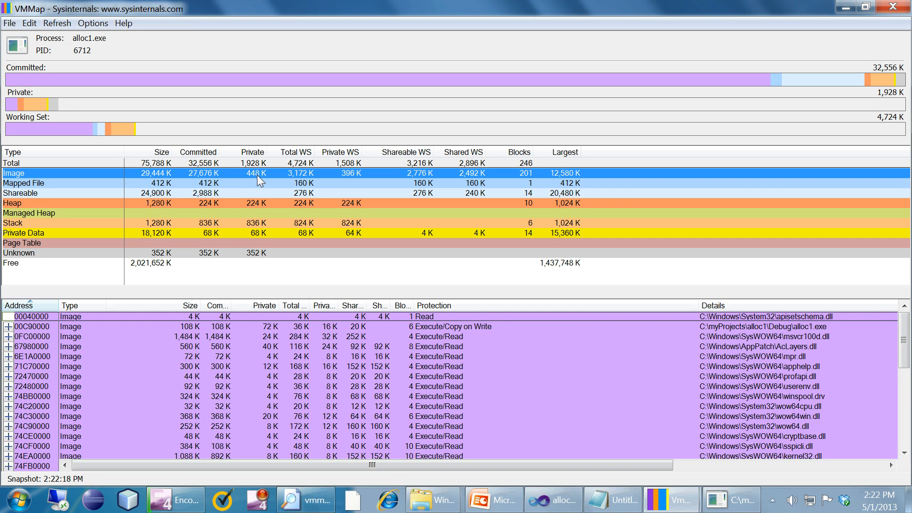
{"action": "mouse_move", "coordinate": [268, 178]}
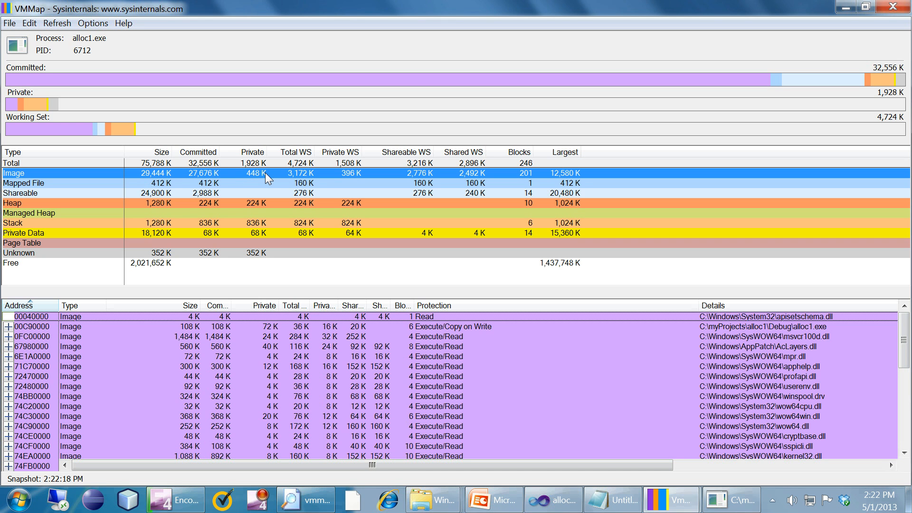
{"action": "mouse_move", "coordinate": [249, 220]}
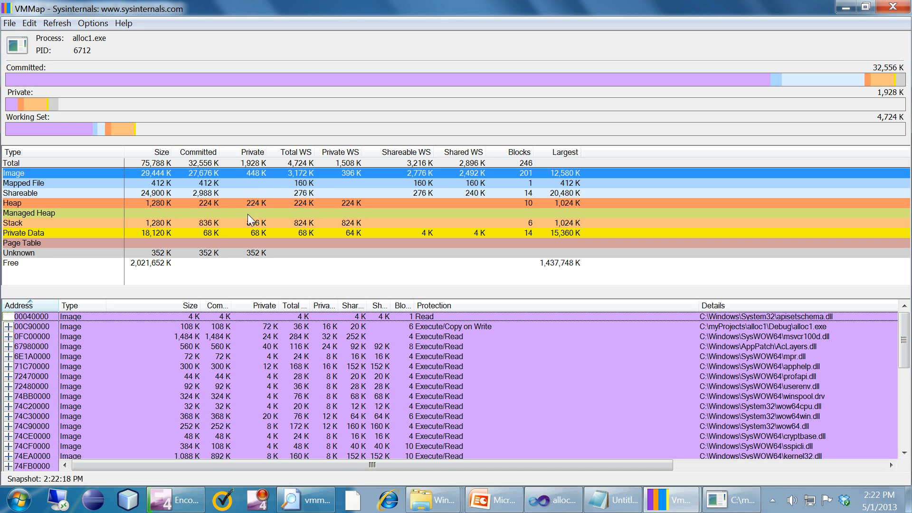
Step: List alloc1.exe's thread stacks and expand the 1,024 K stack at 002D0000 into reserved, guard and read/write regions
{"action": "left_click", "coordinate": [13, 223]}
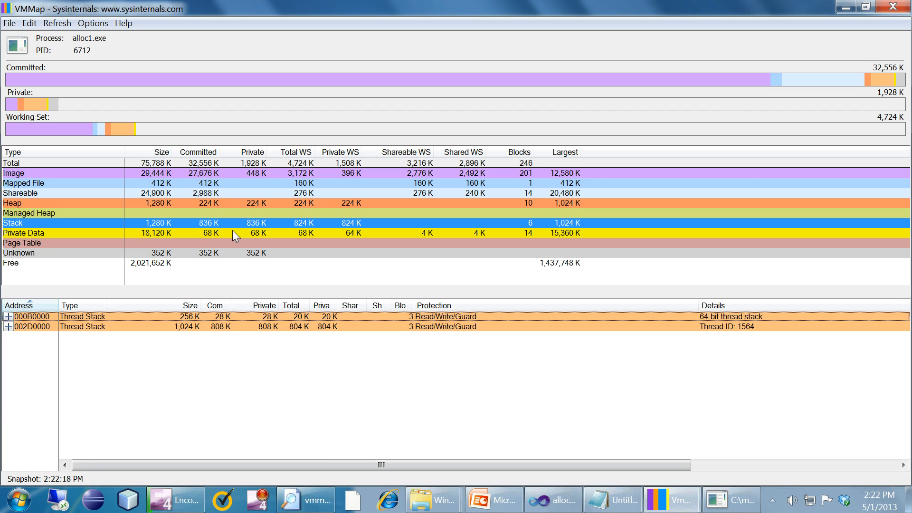
{"action": "mouse_move", "coordinate": [196, 227]}
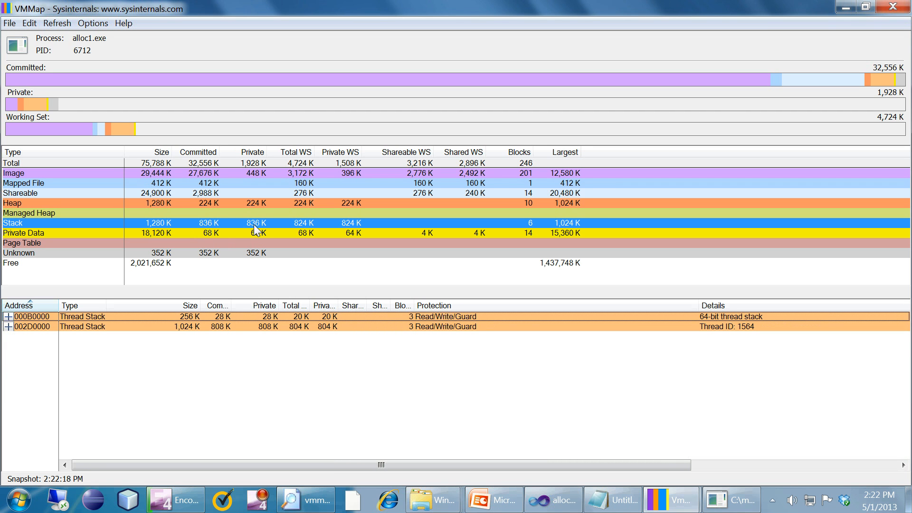
{"action": "mouse_move", "coordinate": [249, 232]}
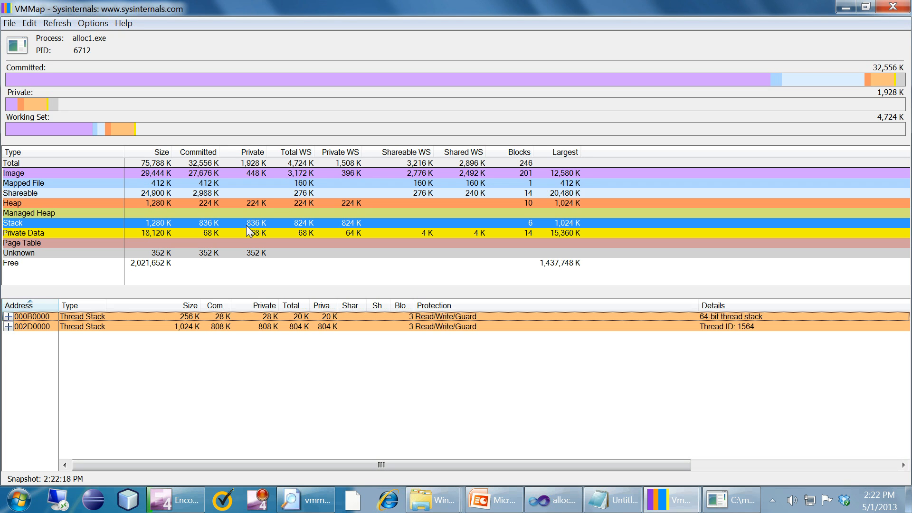
{"action": "mouse_move", "coordinate": [259, 227]}
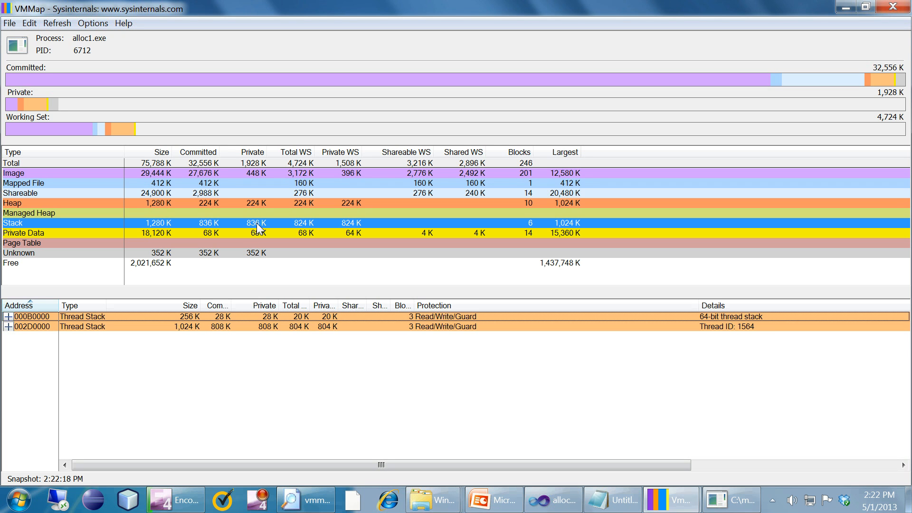
{"action": "mouse_move", "coordinate": [226, 228]}
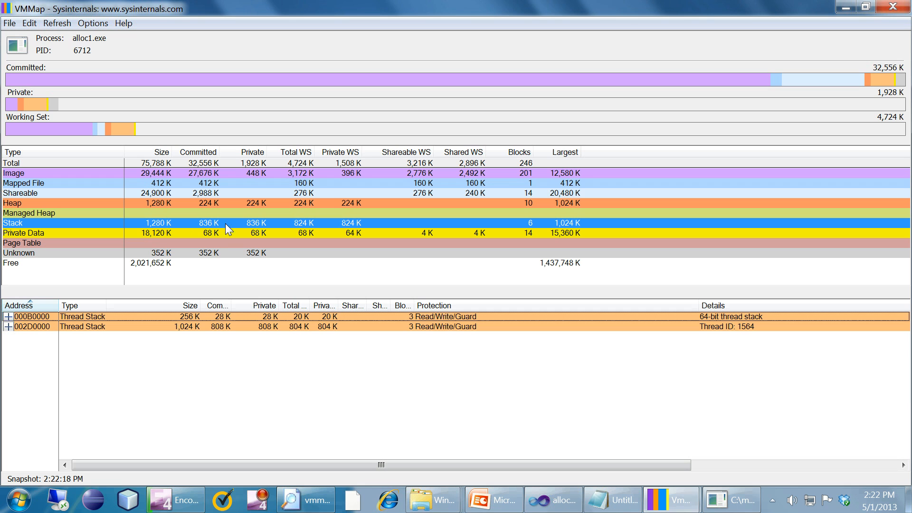
{"action": "mouse_move", "coordinate": [148, 227]}
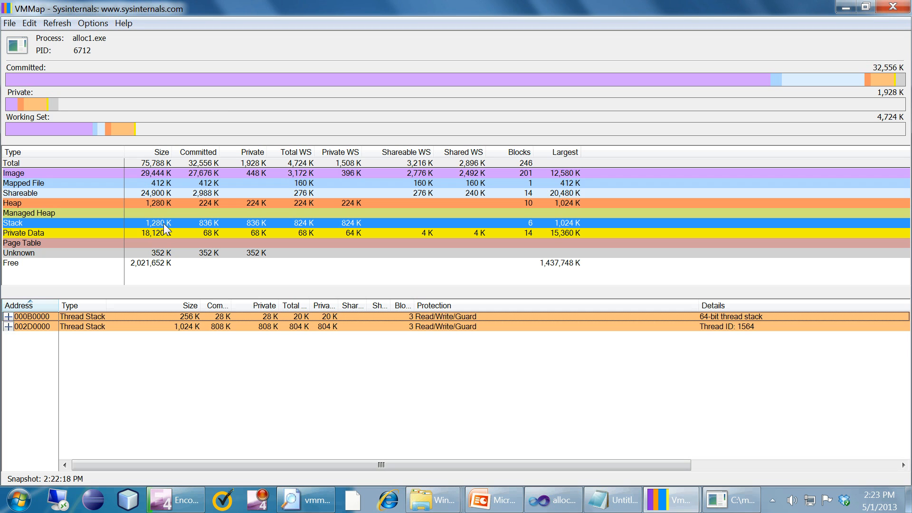
{"action": "mouse_move", "coordinate": [259, 233]}
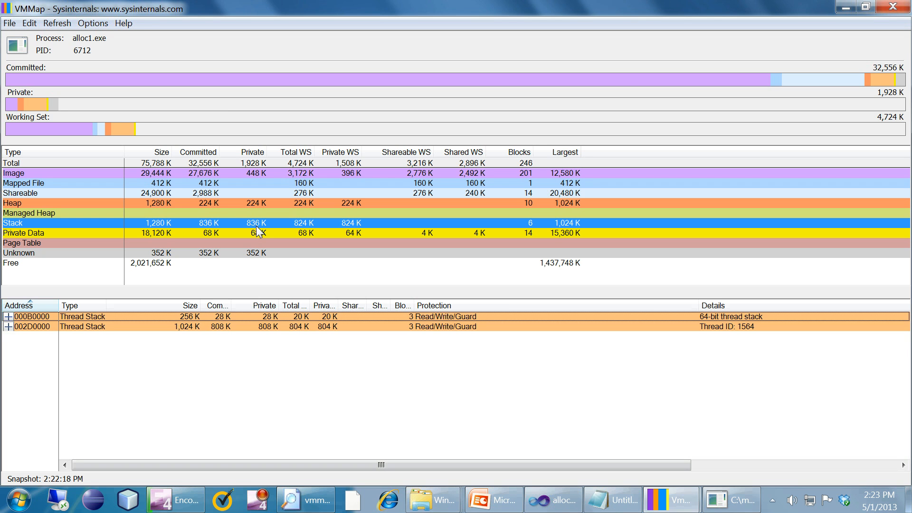
{"action": "mouse_move", "coordinate": [262, 234]}
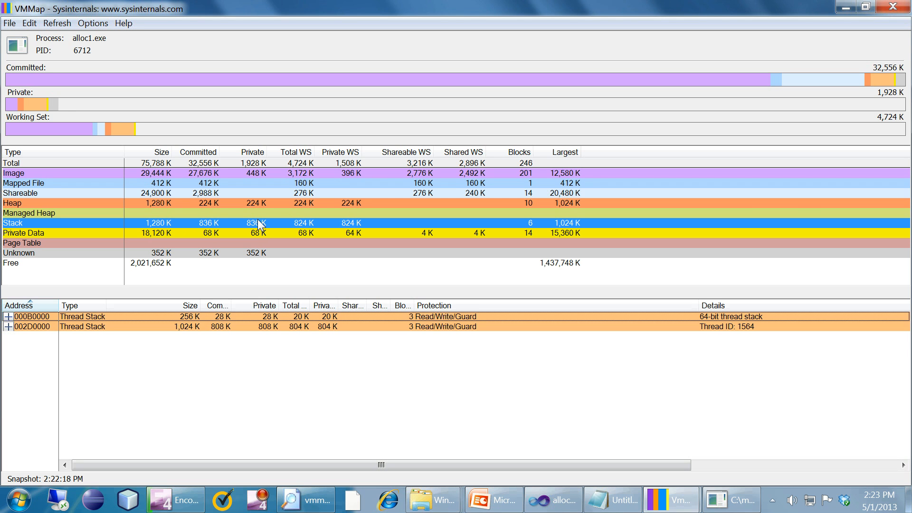
{"action": "mouse_move", "coordinate": [222, 332]}
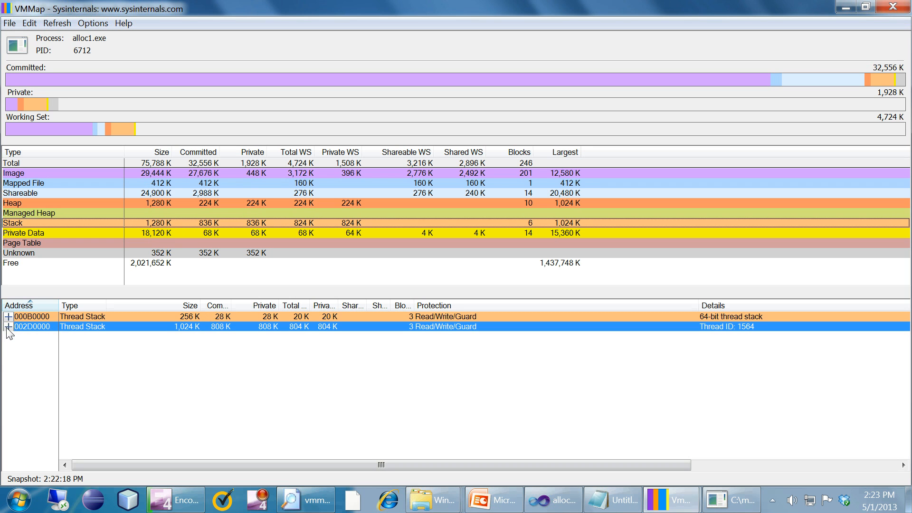
{"action": "left_click", "coordinate": [8, 326]}
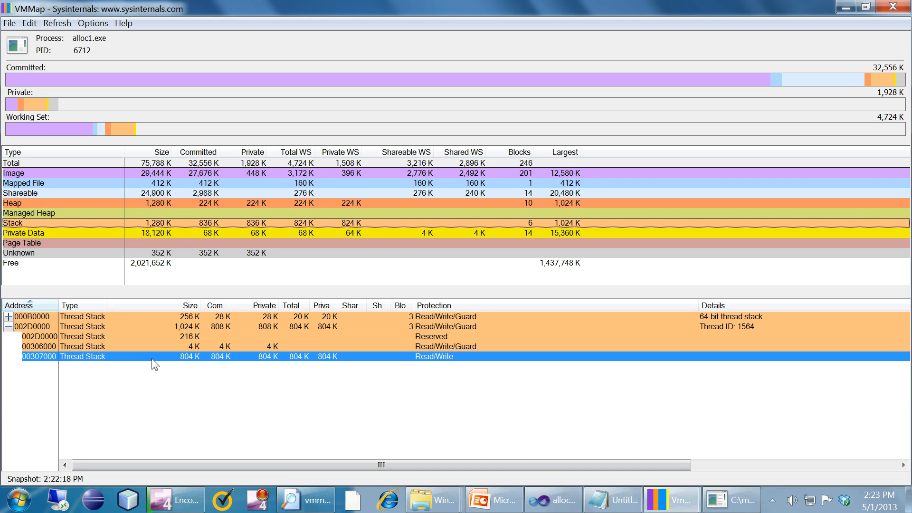
{"action": "mouse_move", "coordinate": [125, 362]}
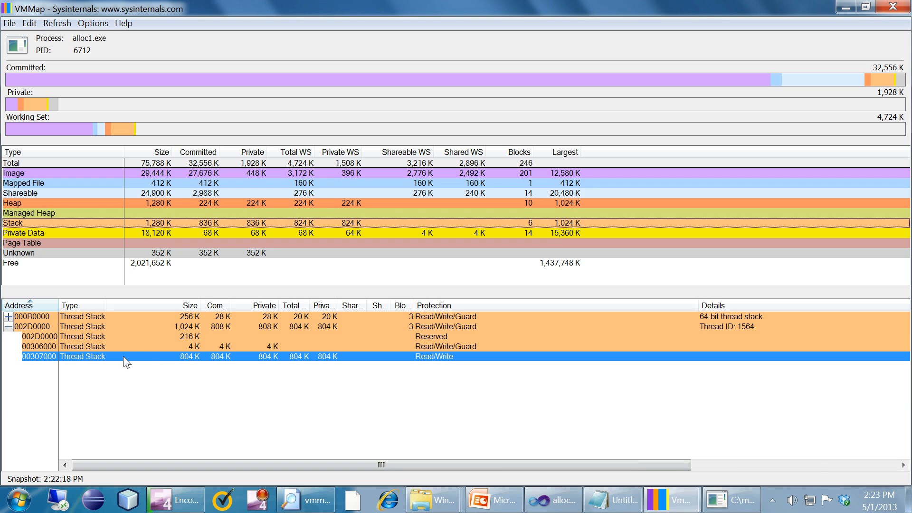
{"action": "mouse_move", "coordinate": [551, 499]}
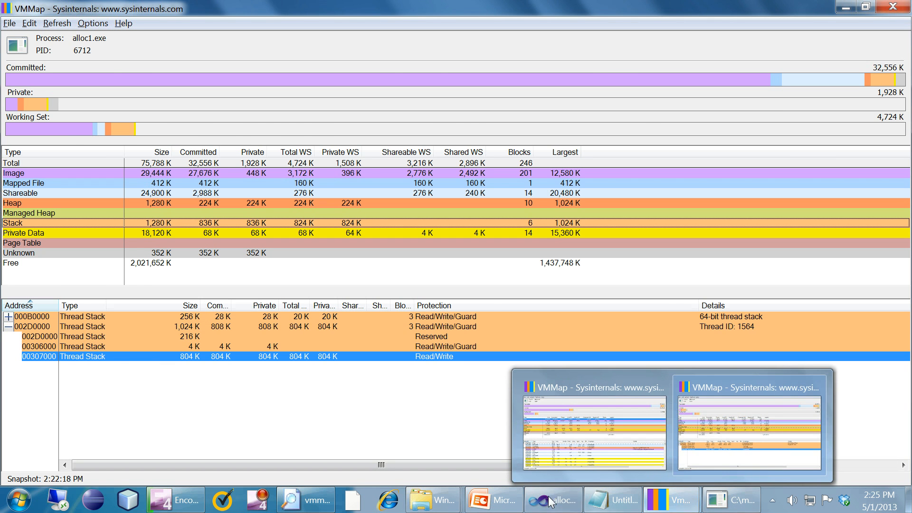
Step: Return to Visual Studio and read array a's address 0x00307b54 in the Watch 1 window
{"action": "left_click", "coordinate": [750, 430]}
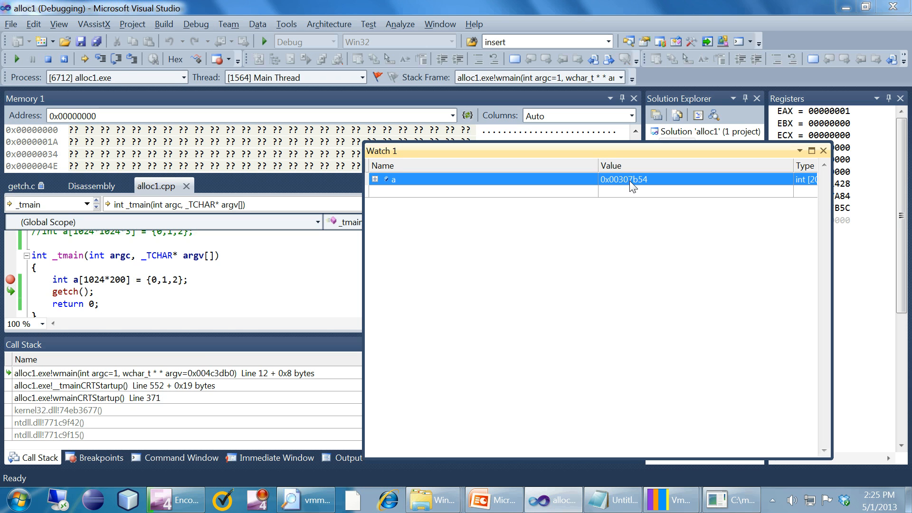
{"action": "mouse_move", "coordinate": [716, 433]}
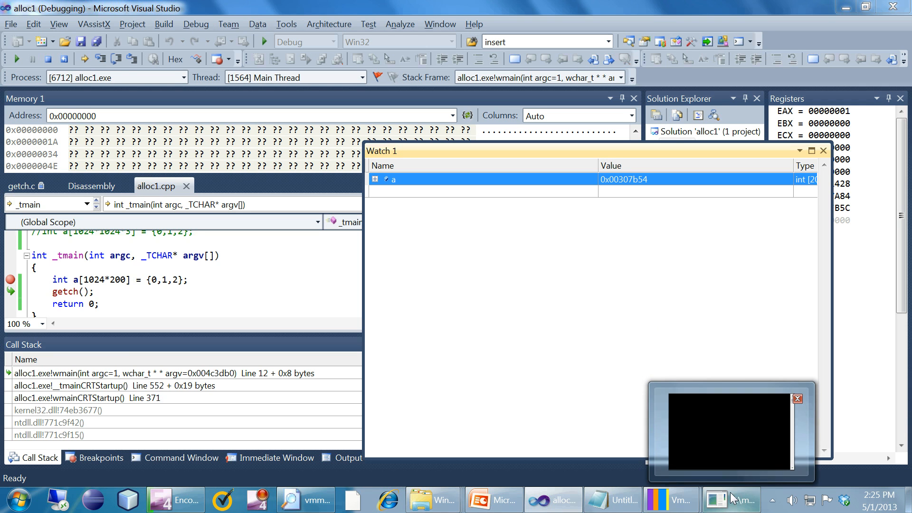
{"action": "left_click", "coordinate": [798, 398]}
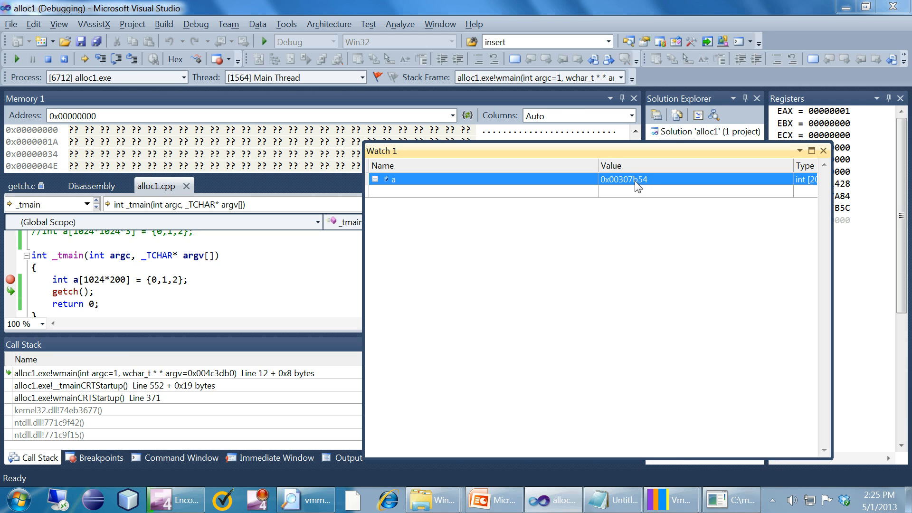
{"action": "mouse_move", "coordinate": [653, 189]}
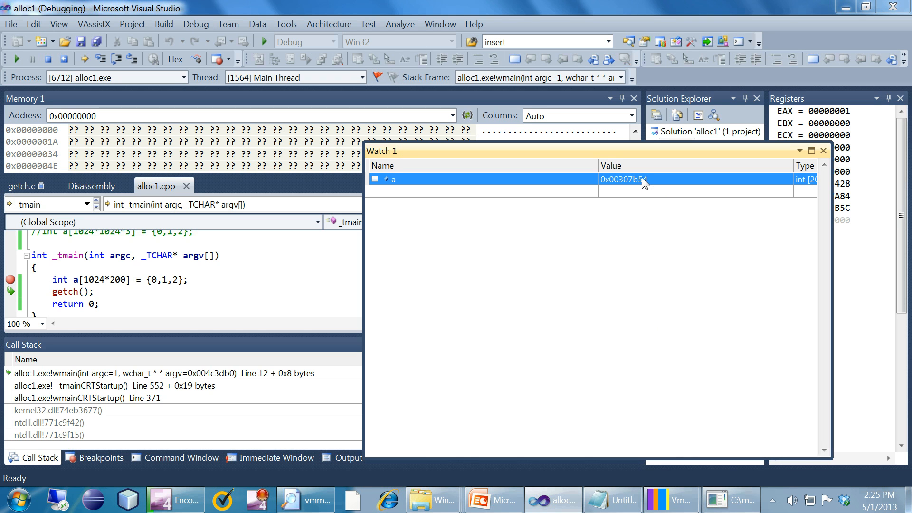
{"action": "mouse_move", "coordinate": [633, 188]}
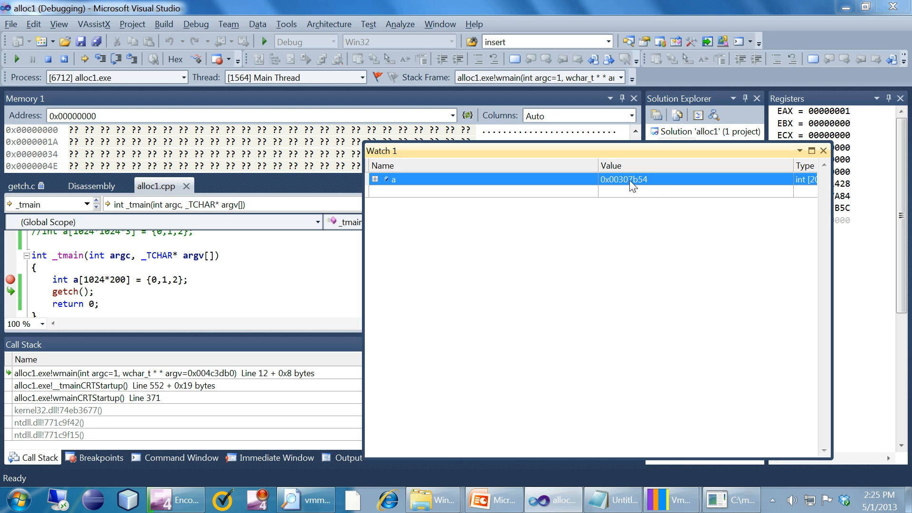
{"action": "mouse_move", "coordinate": [674, 190]}
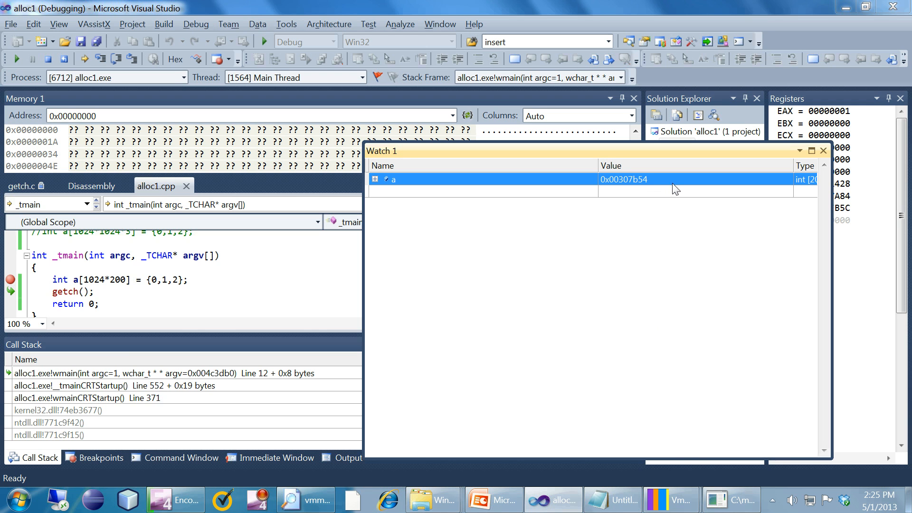
{"action": "mouse_move", "coordinate": [672, 499]}
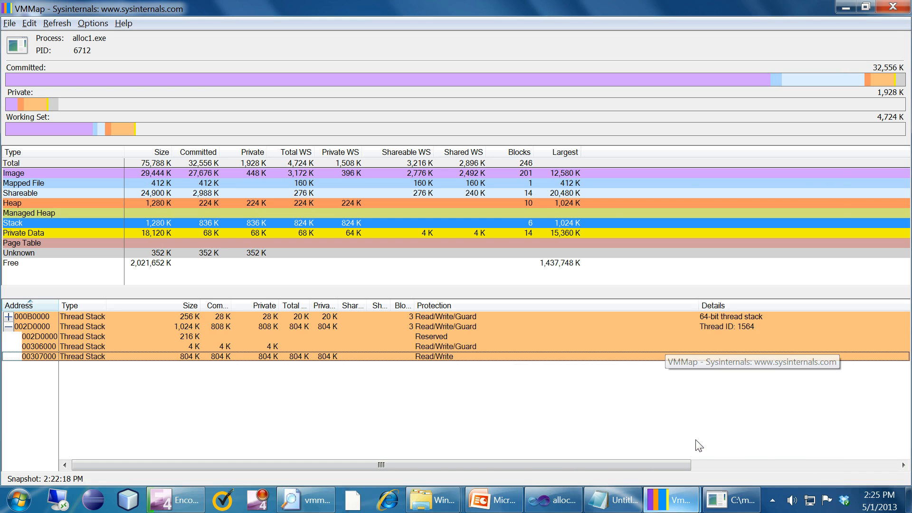
{"action": "mouse_move", "coordinate": [249, 365]}
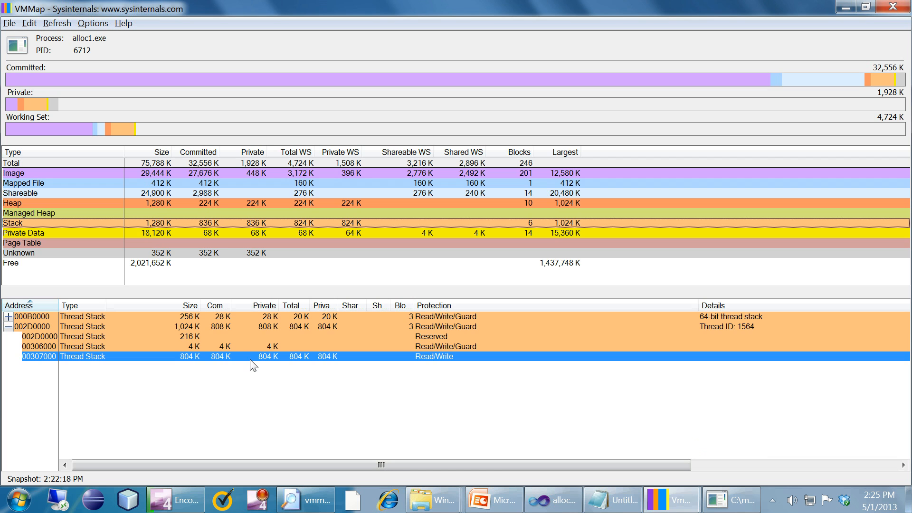
{"action": "mouse_move", "coordinate": [67, 364]}
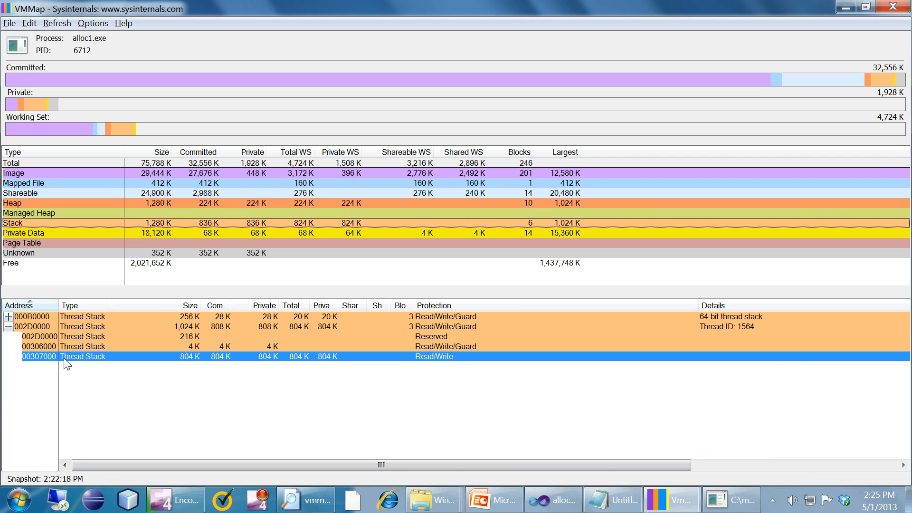
{"action": "mouse_move", "coordinate": [38, 365]}
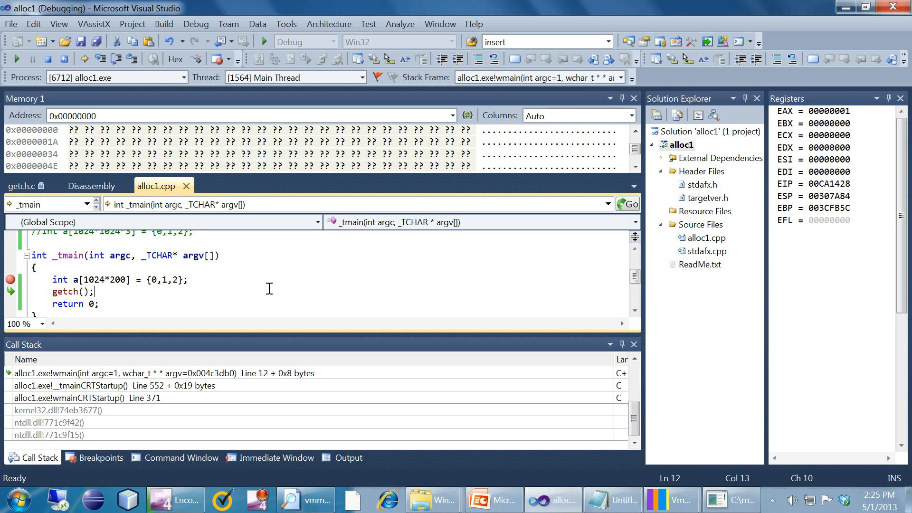
Step: Select the int a[1024*200] line and stop debugging so alloc1.exe exits with code 0
{"action": "left_click", "coordinate": [120, 280]}
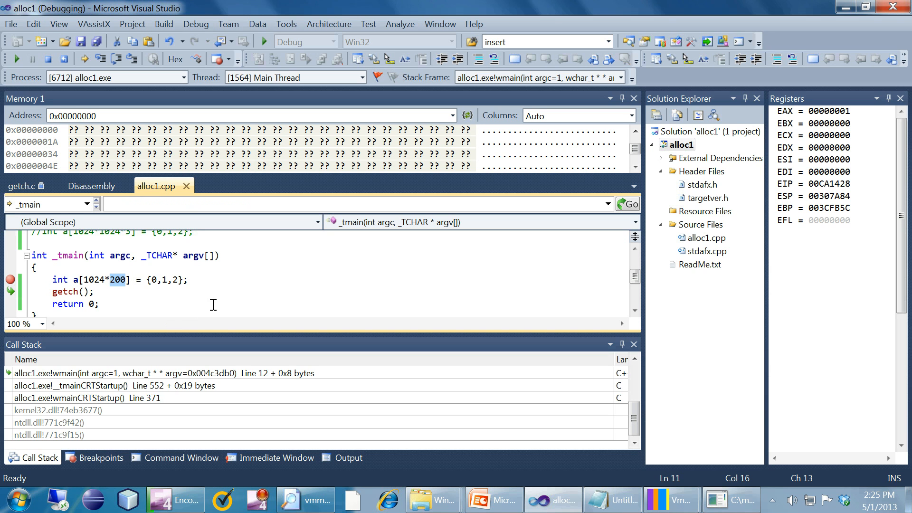
{"action": "mouse_move", "coordinate": [222, 293]}
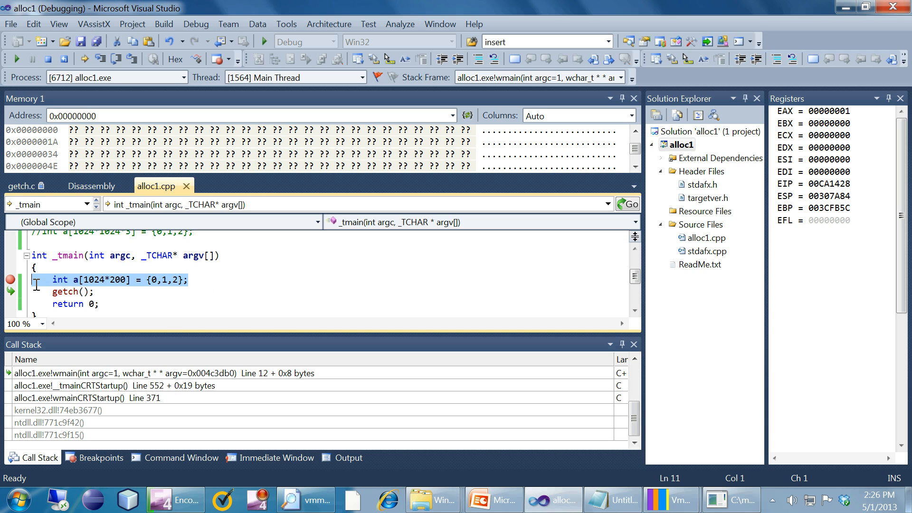
{"action": "left_click", "coordinate": [50, 58]}
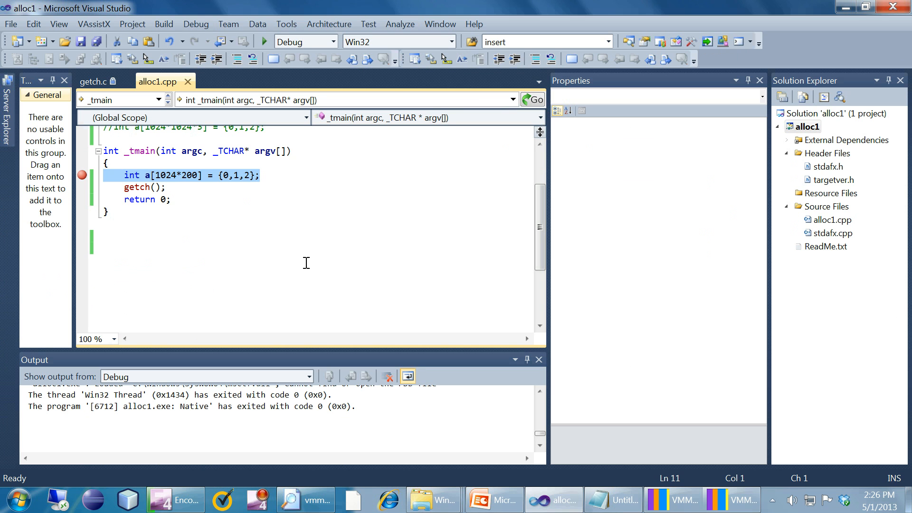
{"action": "mouse_move", "coordinate": [357, 299]}
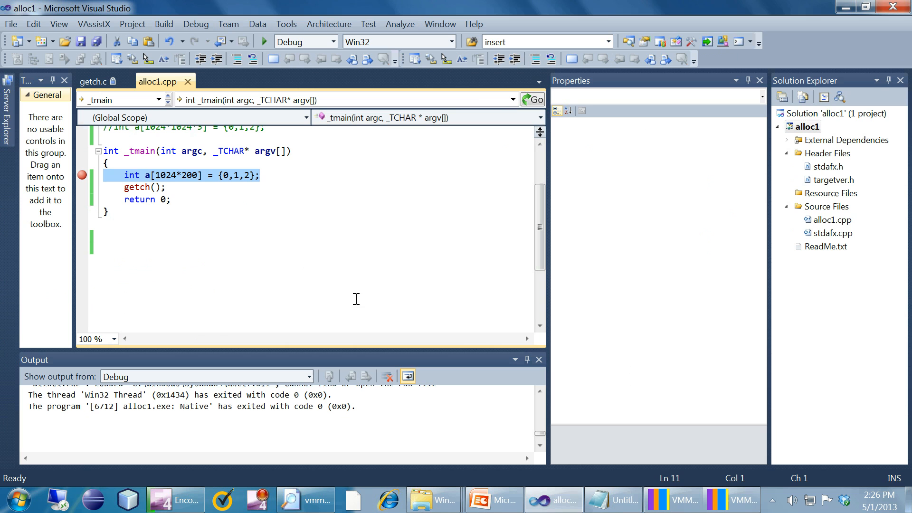
{"action": "mouse_move", "coordinate": [343, 298]}
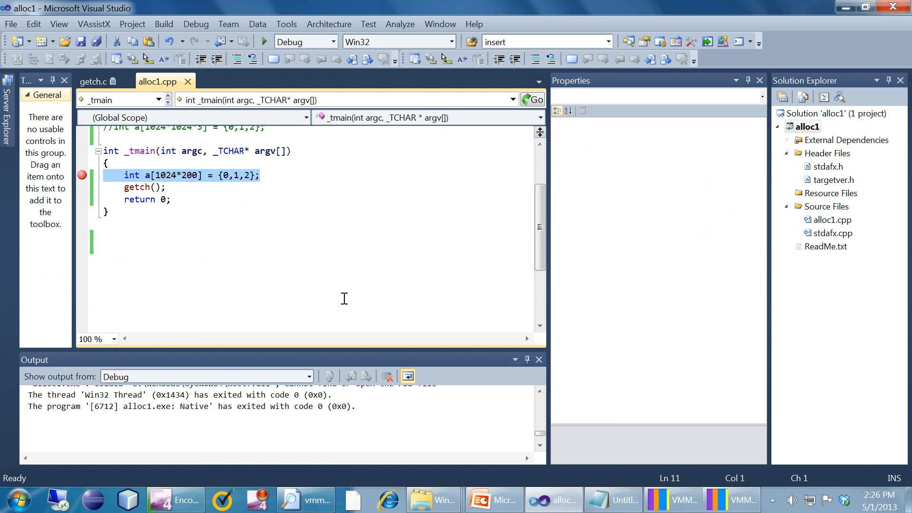
{"action": "left_click", "coordinate": [264, 41]}
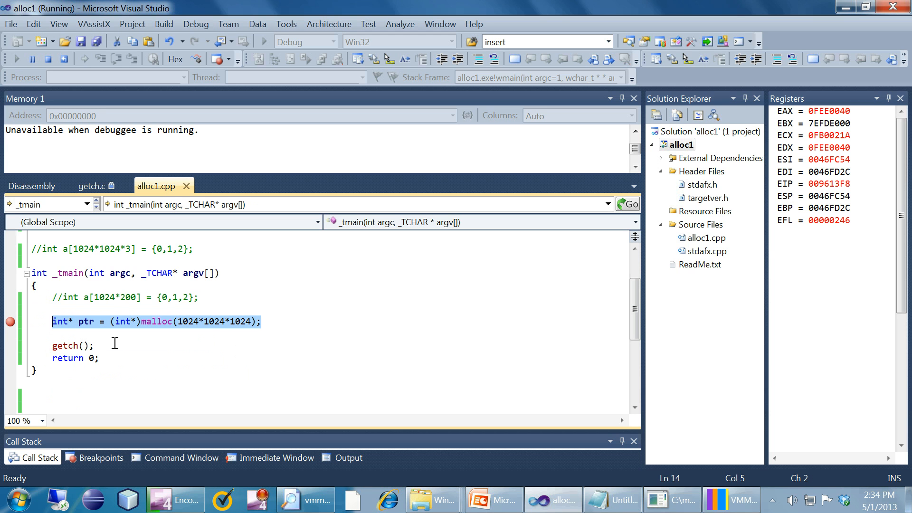
{"action": "mouse_move", "coordinate": [229, 340]}
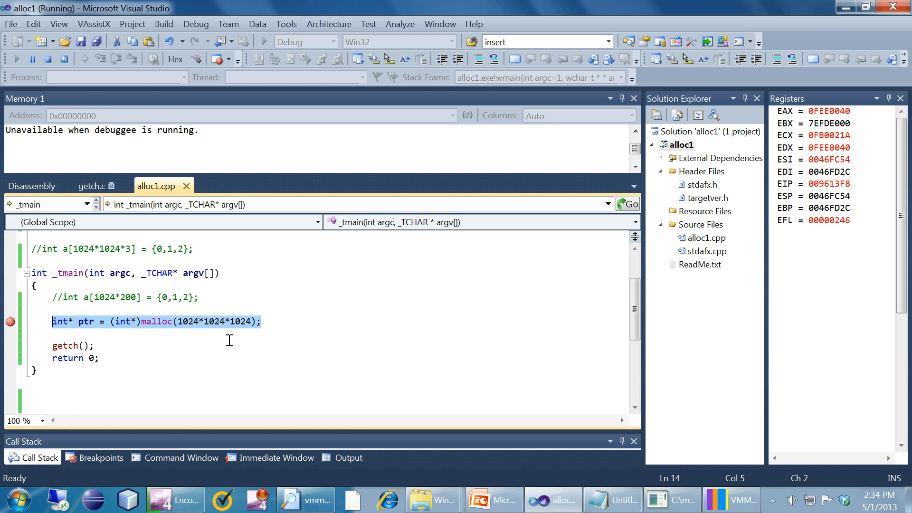
Step: Select the ptr variable holding the 1 GB malloc, then bring up VMMap for the running alloc1.exe
{"action": "left_click", "coordinate": [252, 321]}
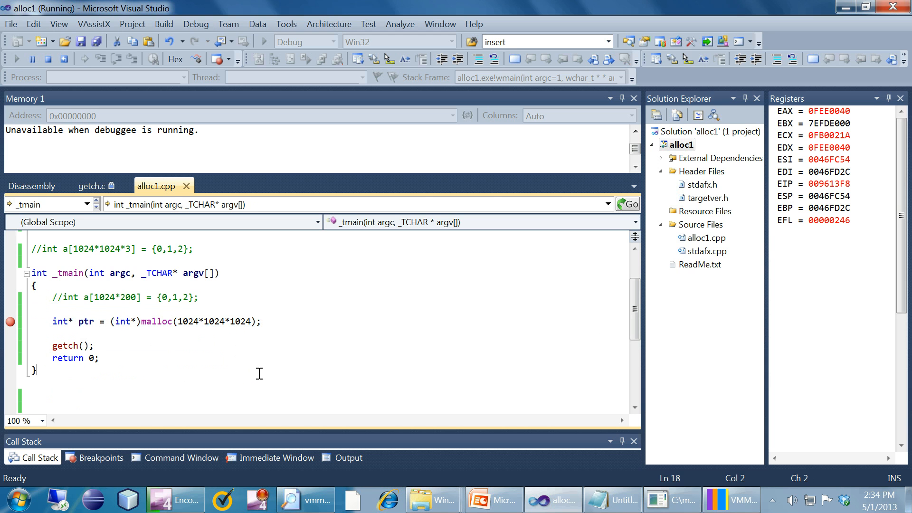
{"action": "mouse_move", "coordinate": [91, 322]}
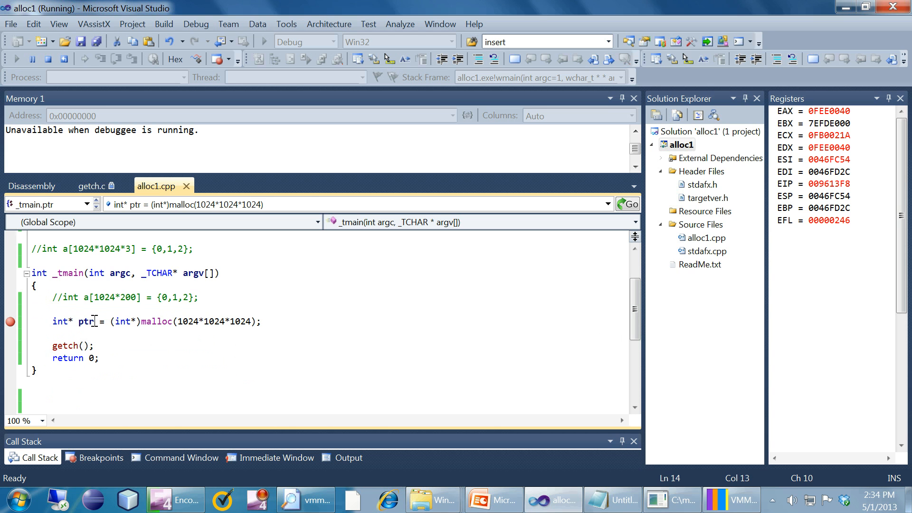
{"action": "double_click", "coordinate": [86, 322]}
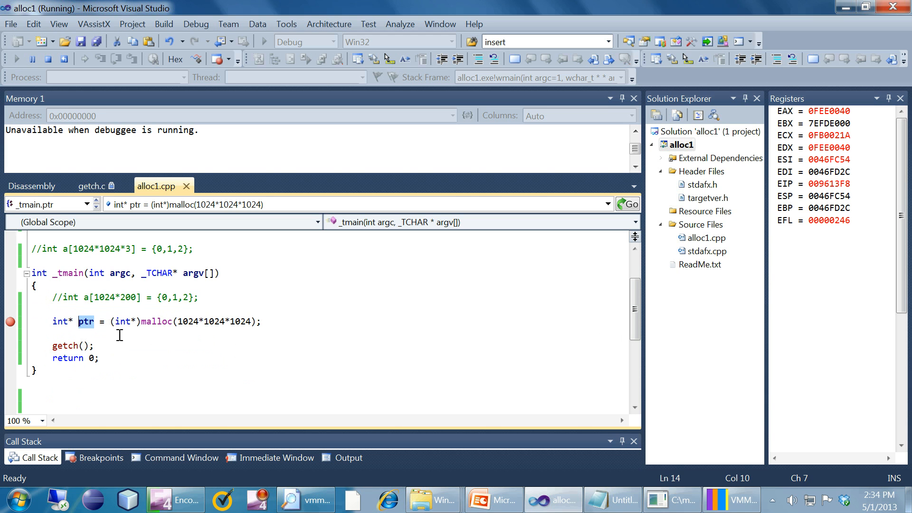
{"action": "mouse_move", "coordinate": [561, 354]}
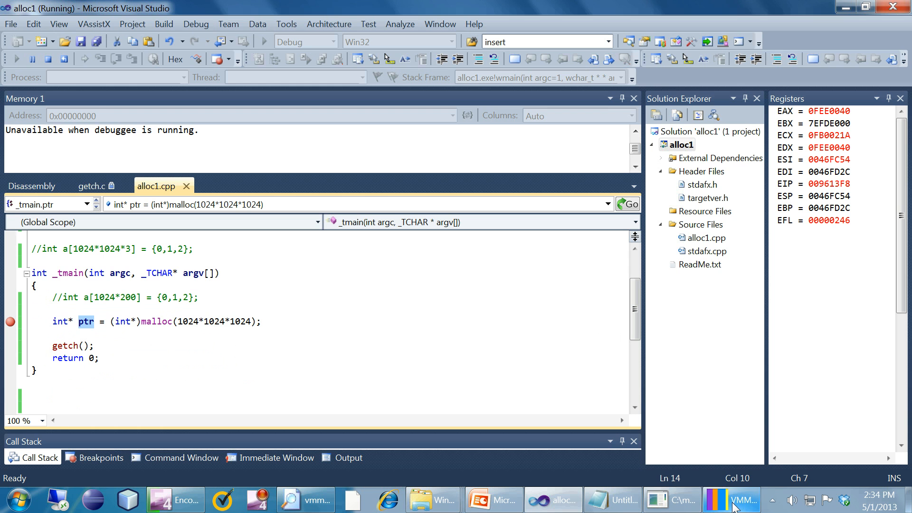
{"action": "left_click", "coordinate": [735, 498]}
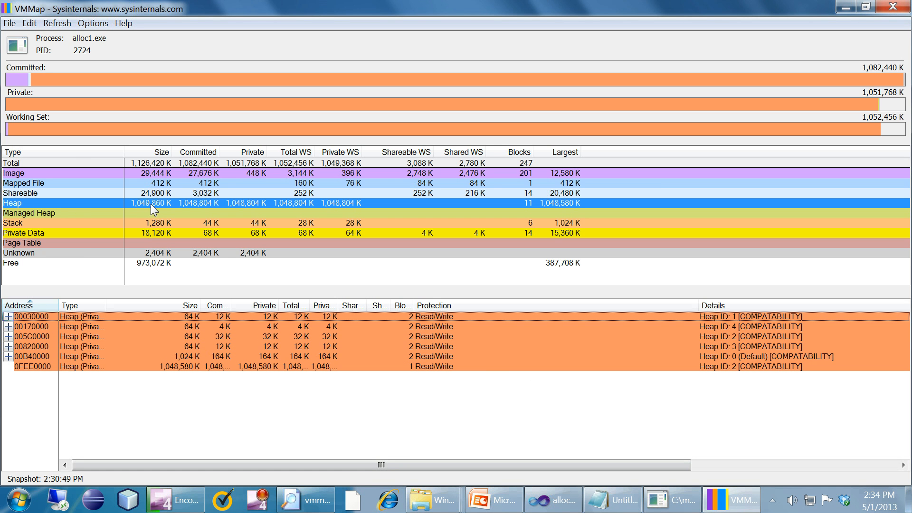
{"action": "mouse_move", "coordinate": [185, 209]}
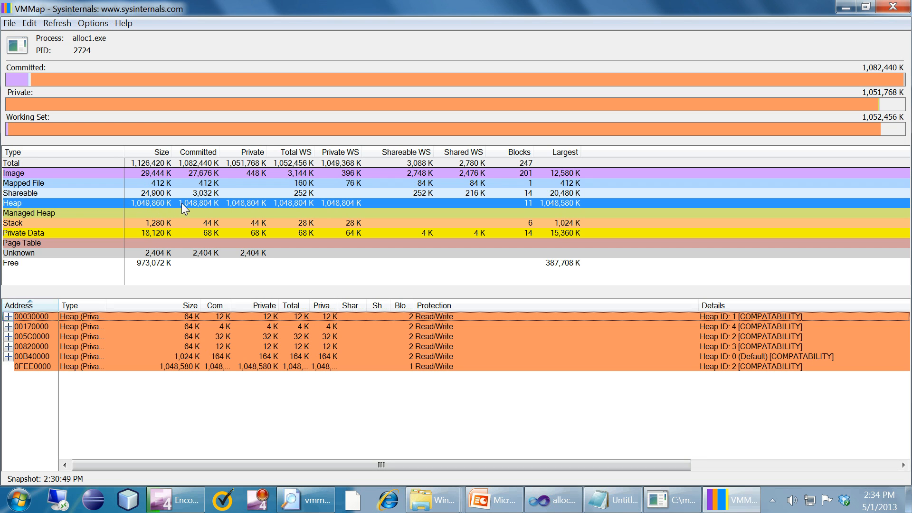
{"action": "mouse_move", "coordinate": [191, 209]}
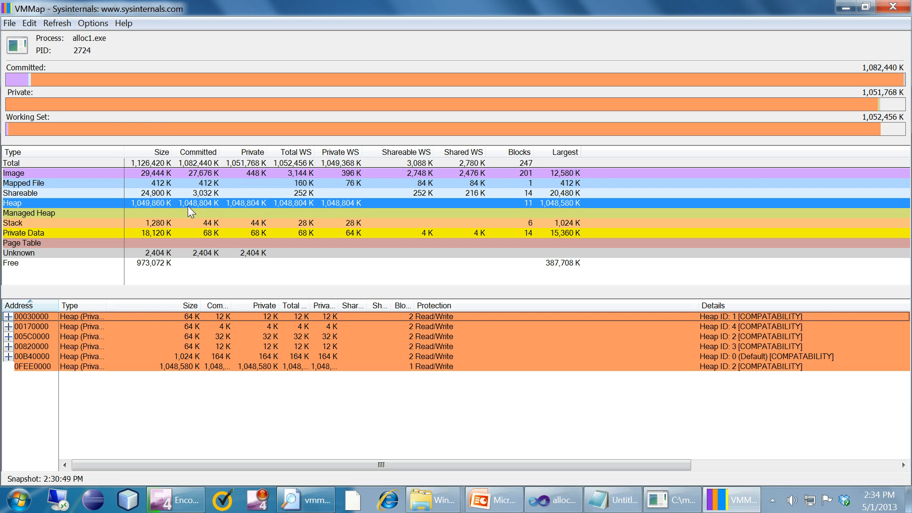
{"action": "mouse_move", "coordinate": [185, 211]}
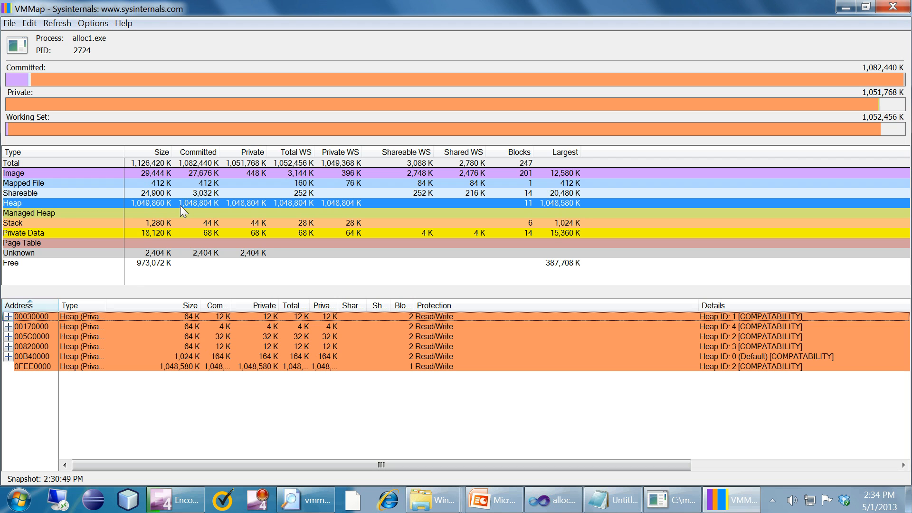
{"action": "mouse_move", "coordinate": [193, 208]}
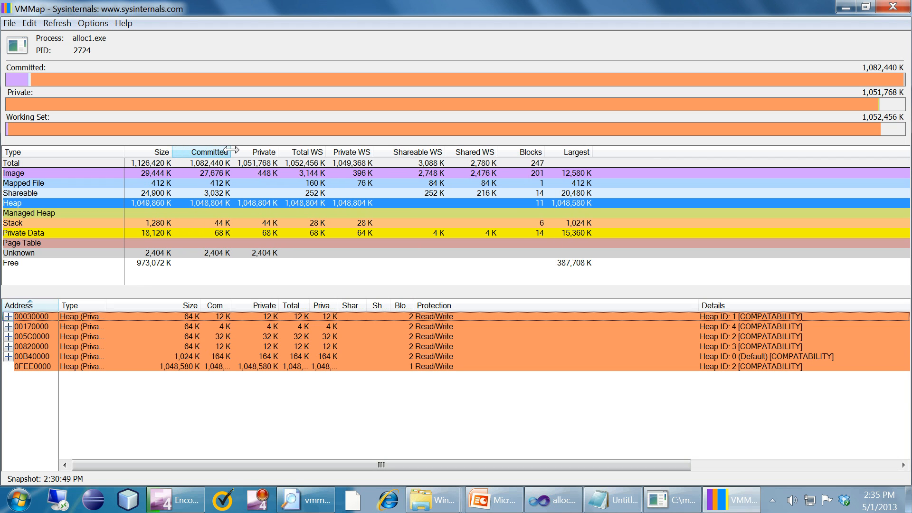
{"action": "mouse_move", "coordinate": [170, 211]}
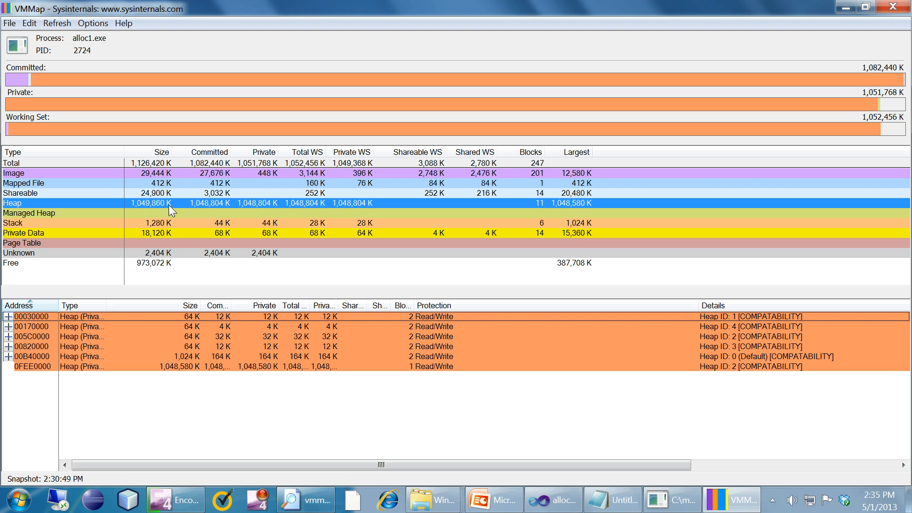
{"action": "mouse_move", "coordinate": [128, 269]}
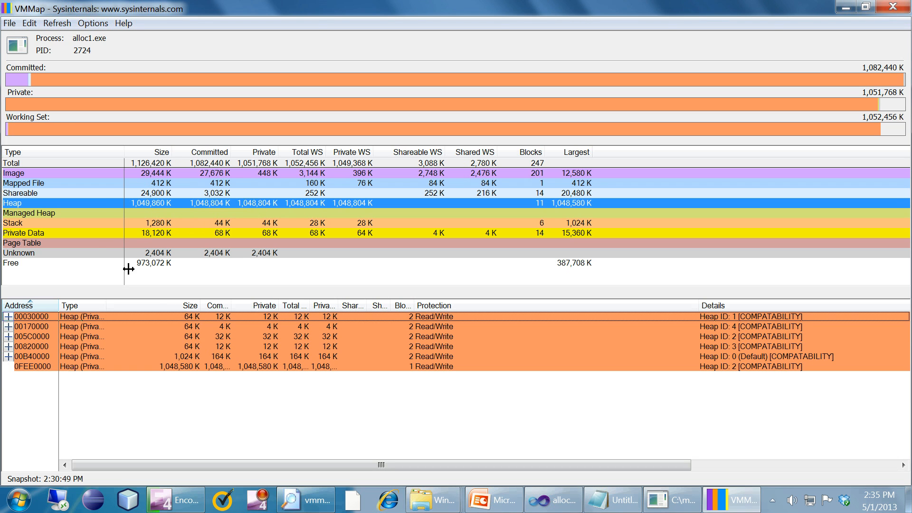
{"action": "mouse_move", "coordinate": [191, 374]}
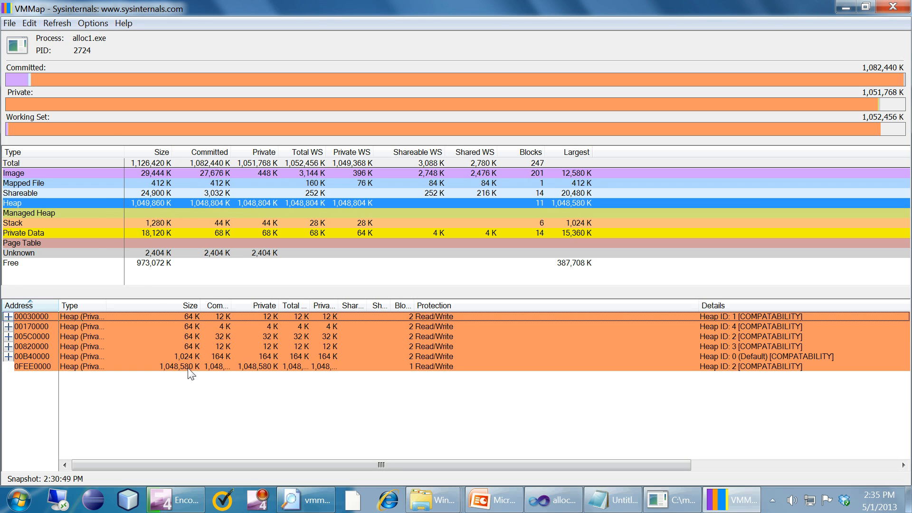
Step: Pick out the 1,048,580 K private heap block at 0FEE0000, then move to alloc1.exe's image regions
{"action": "left_click", "coordinate": [175, 367]}
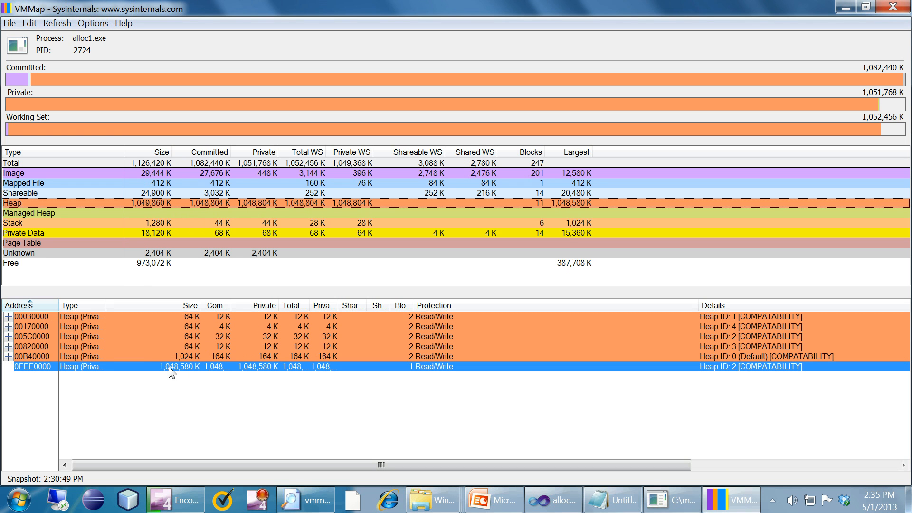
{"action": "mouse_move", "coordinate": [158, 370]}
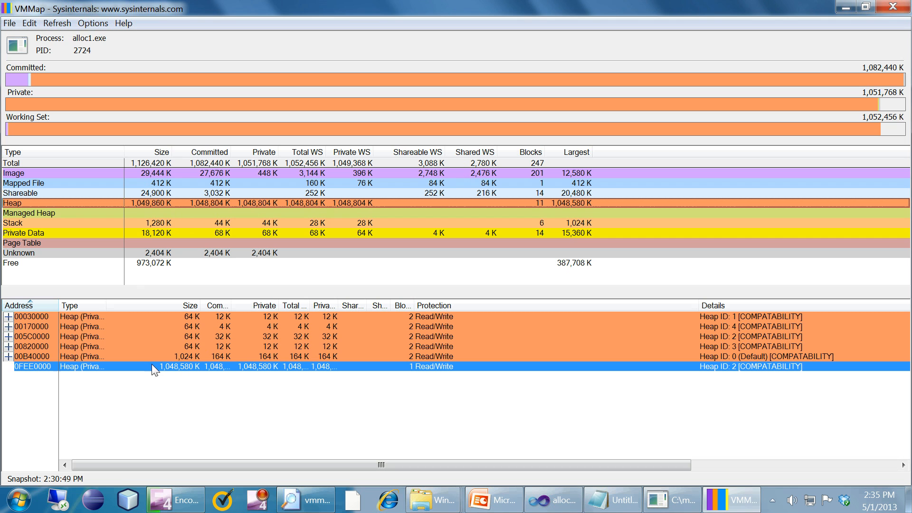
{"action": "mouse_move", "coordinate": [101, 375]}
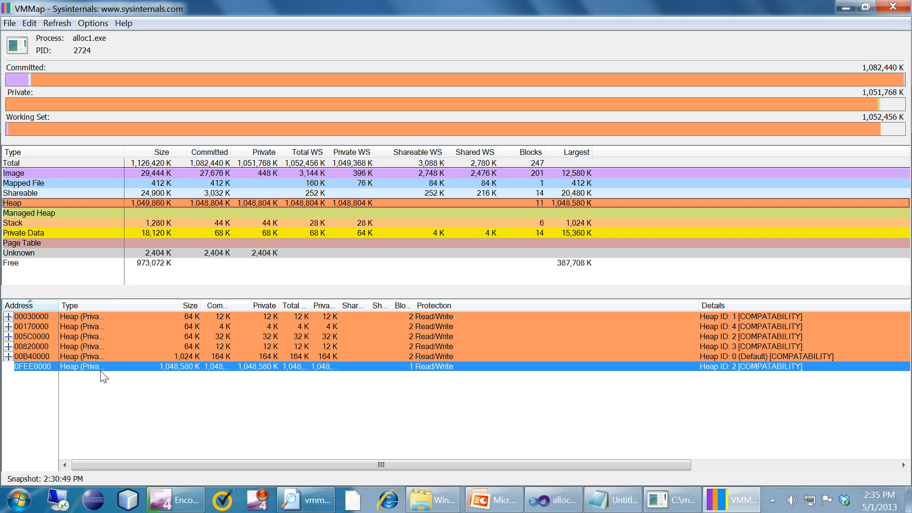
{"action": "mouse_move", "coordinate": [205, 375]}
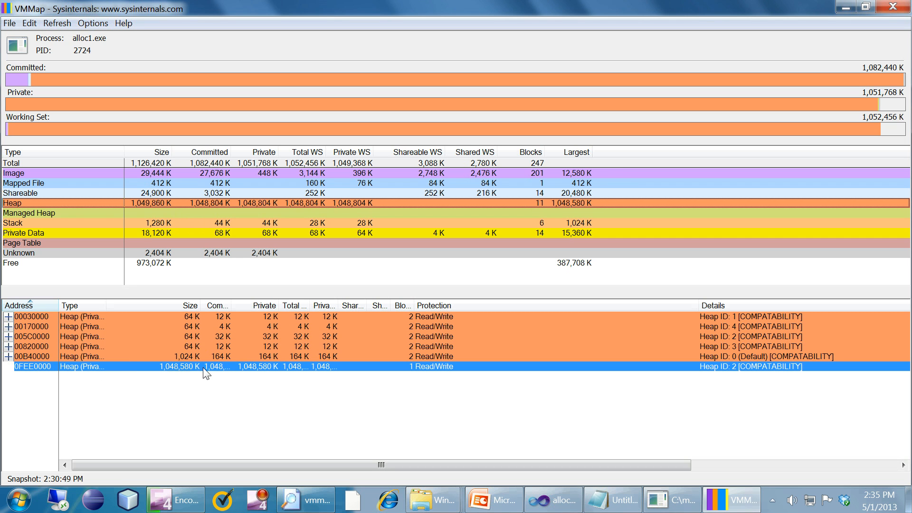
{"action": "mouse_move", "coordinate": [196, 372]}
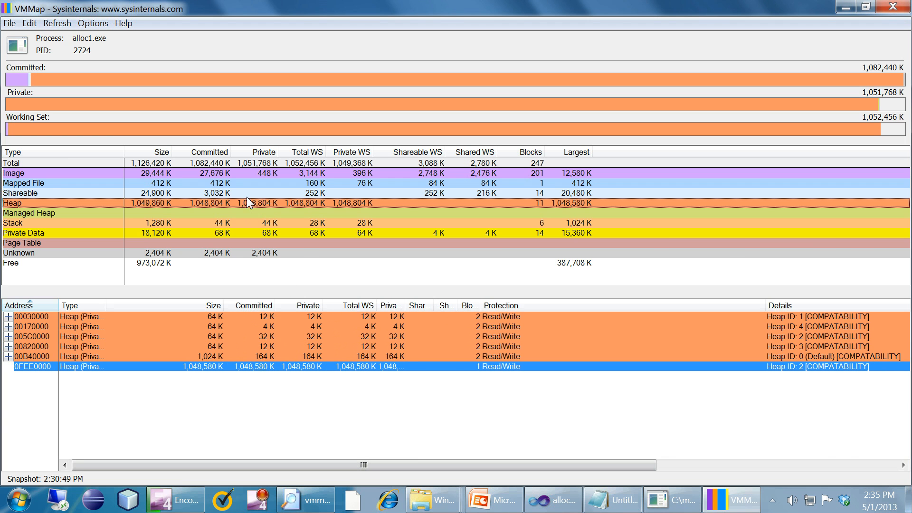
{"action": "mouse_move", "coordinate": [245, 214]}
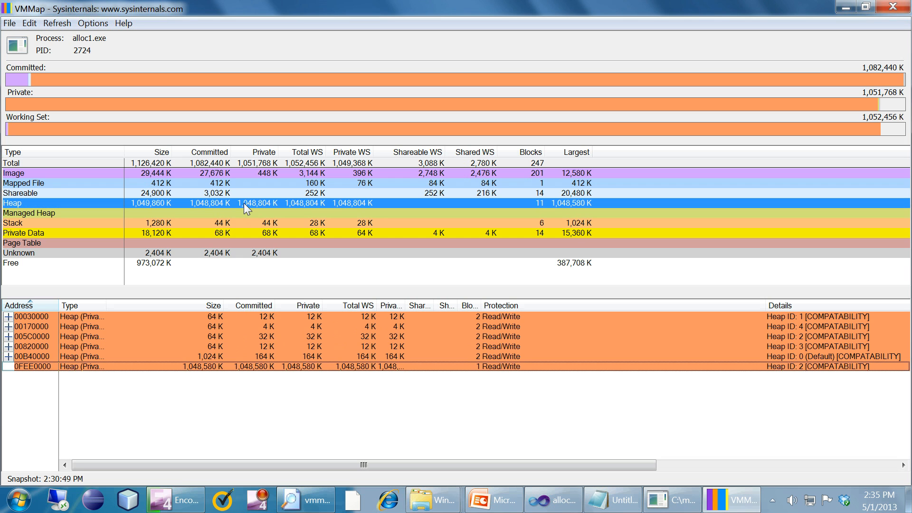
{"action": "mouse_move", "coordinate": [257, 205]}
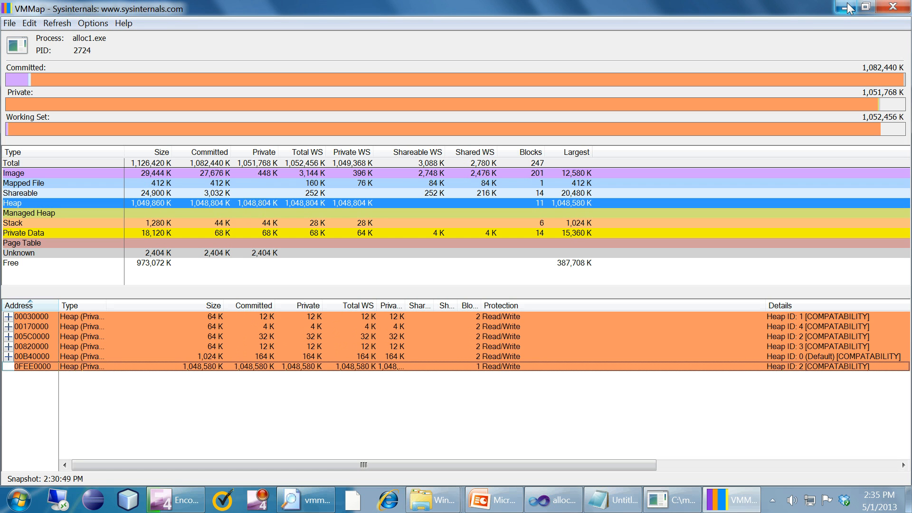
{"action": "mouse_move", "coordinate": [279, 230]}
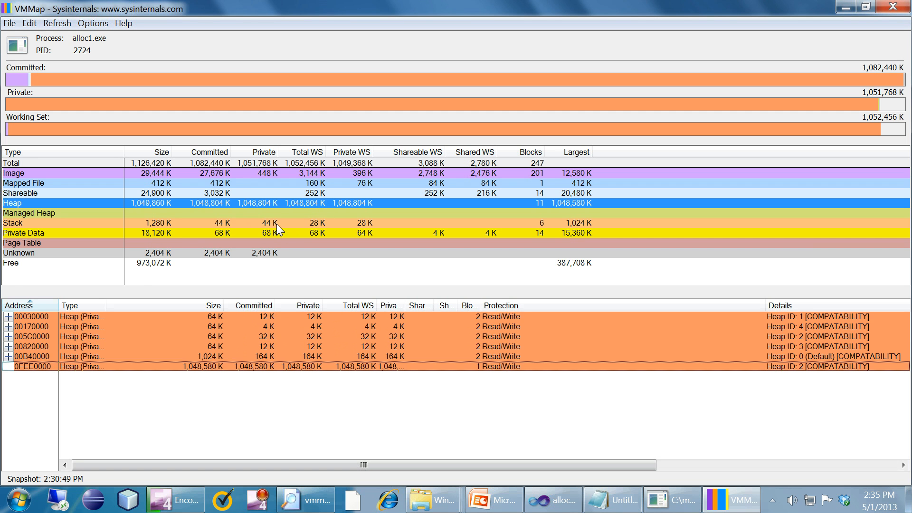
{"action": "left_click", "coordinate": [58, 173]}
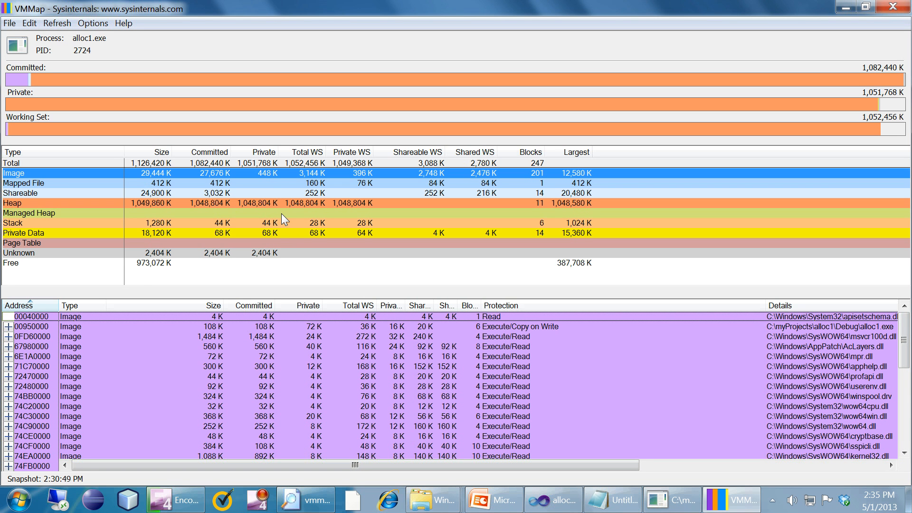
{"action": "mouse_move", "coordinate": [291, 232]}
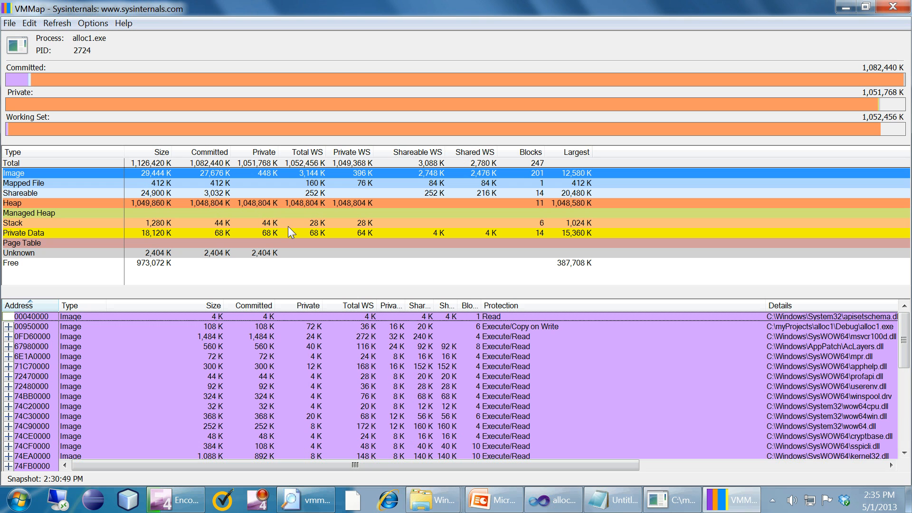
{"action": "mouse_move", "coordinate": [276, 239]}
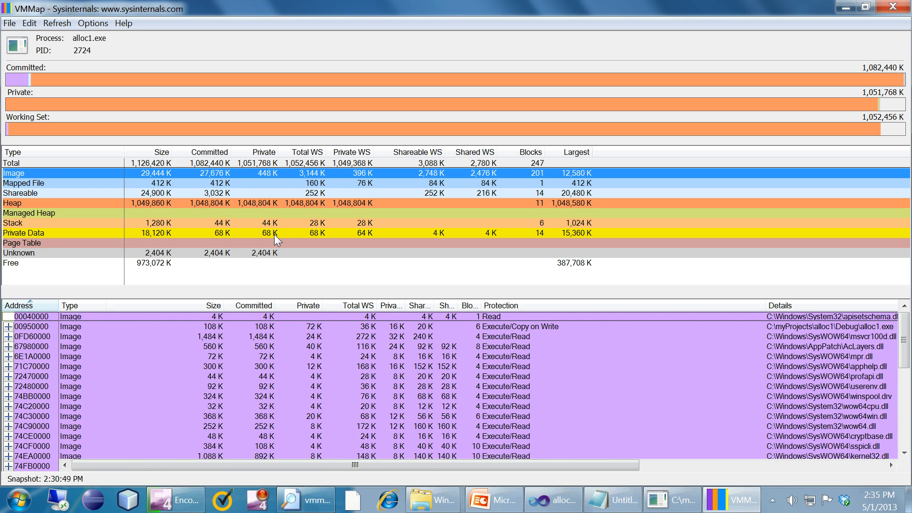
Step: List alloc1.exe's image regions with the executable and loaded DLLs such as msvcr100d.dll and kernel32.dll
{"action": "left_click", "coordinate": [25, 233]}
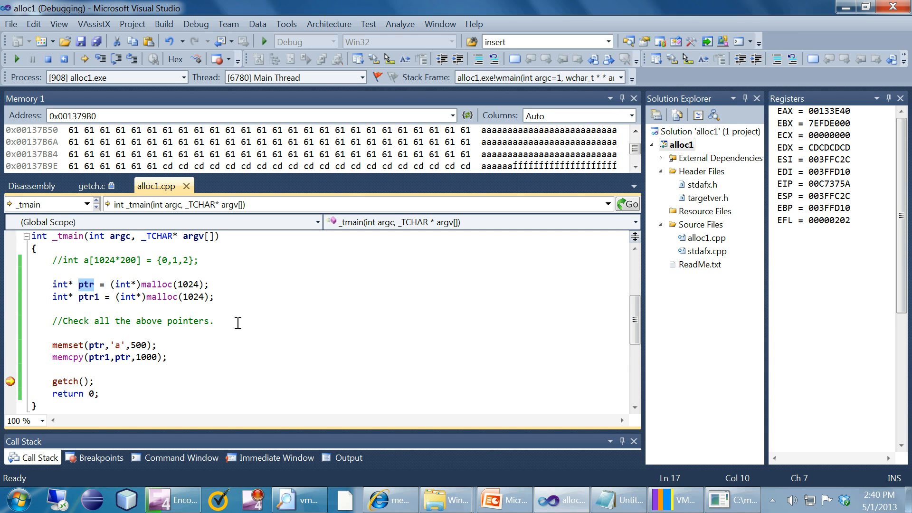
{"action": "mouse_move", "coordinate": [224, 321]}
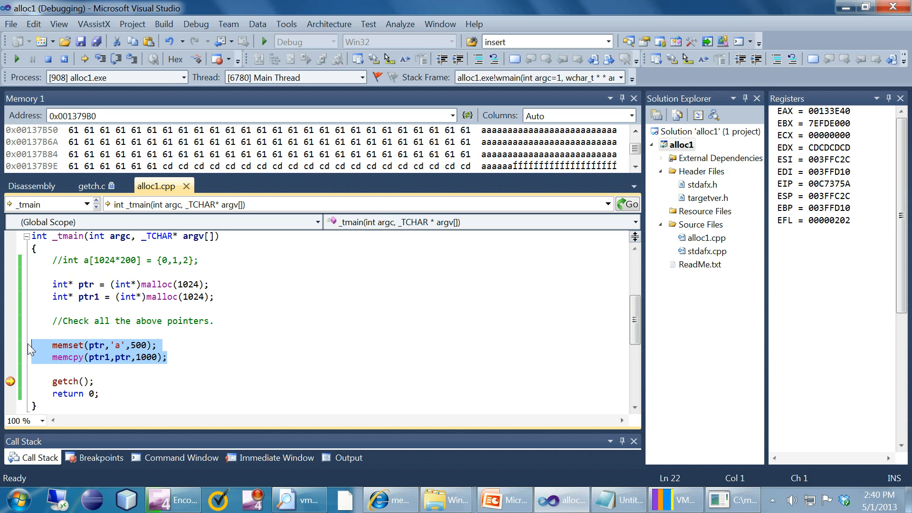
Step: Highlight the memset/memcpy lines and examine ptr's address 0x001379B0, whose buffer is filled with 'a'
{"action": "left_click", "coordinate": [145, 344]}
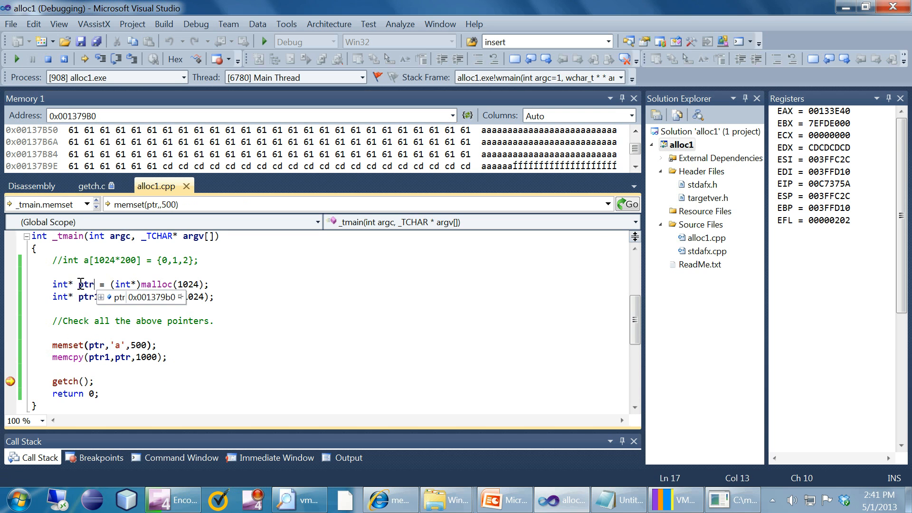
{"action": "left_click", "coordinate": [90, 185]}
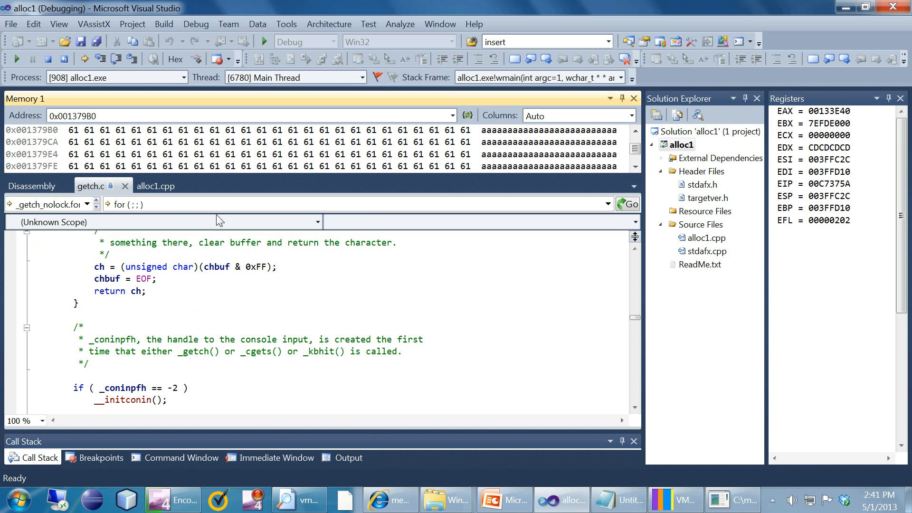
Step: Select the 'a' fill character and ptr1, the memcpy destination at 0x00133E40, also filled with 'a' bytes
{"action": "left_click", "coordinate": [156, 185]}
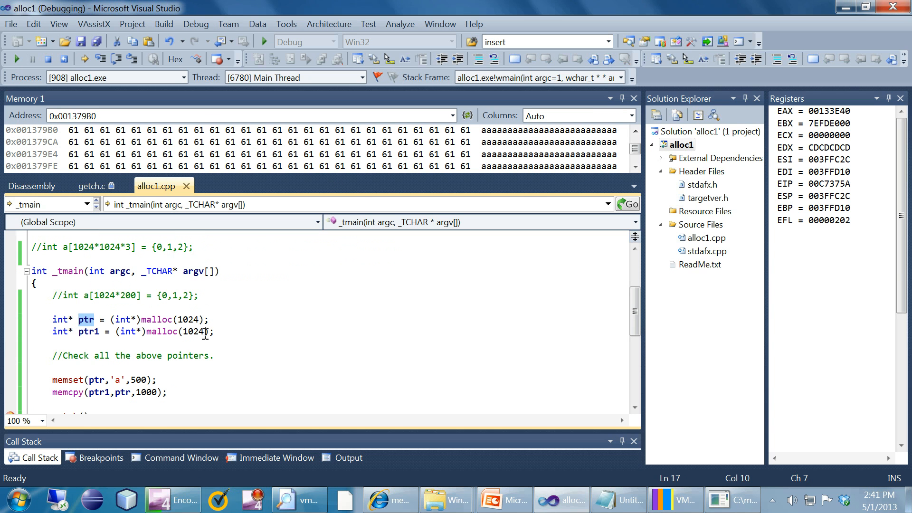
{"action": "left_click", "coordinate": [120, 379]}
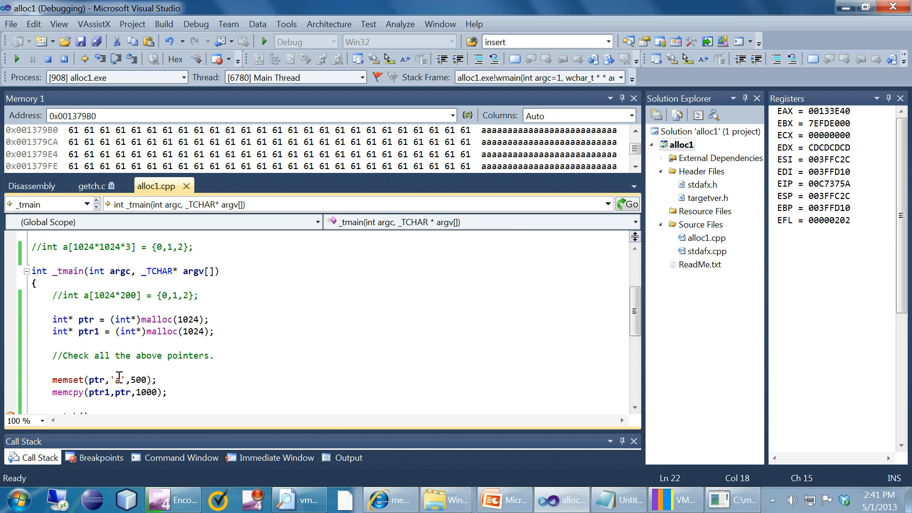
{"action": "double_click", "coordinate": [118, 380]}
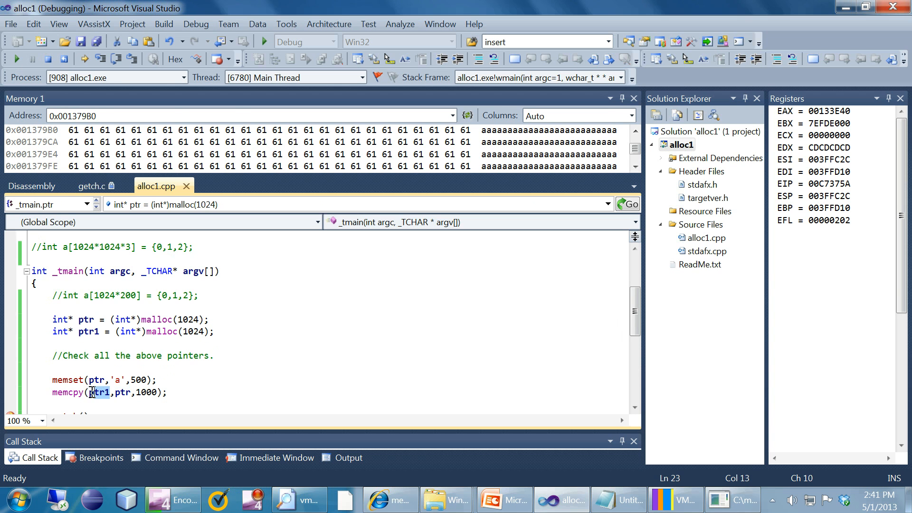
{"action": "left_click", "coordinate": [91, 186]}
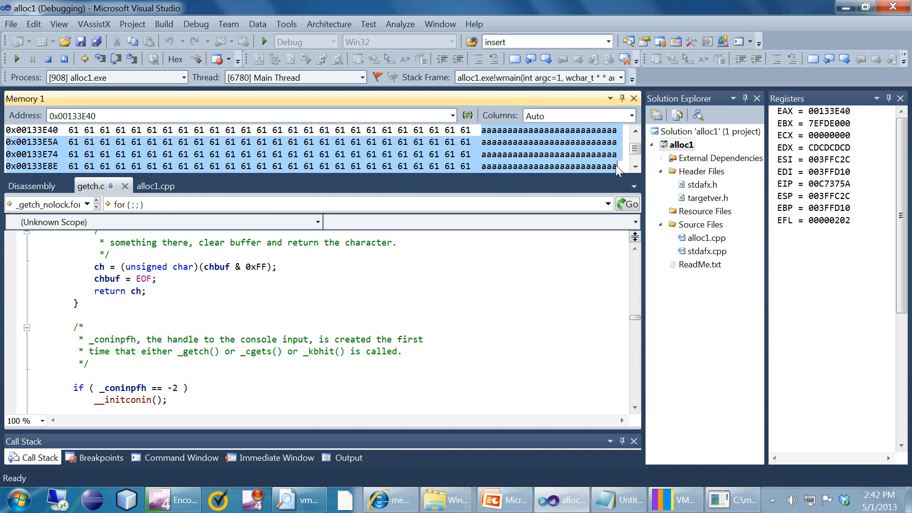
{"action": "left_click", "coordinate": [155, 185]}
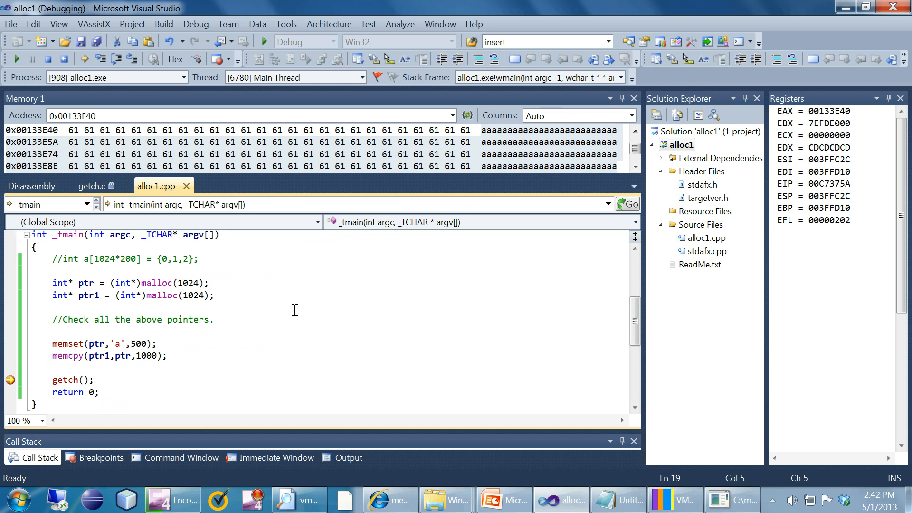
{"action": "left_click", "coordinate": [55, 307]}
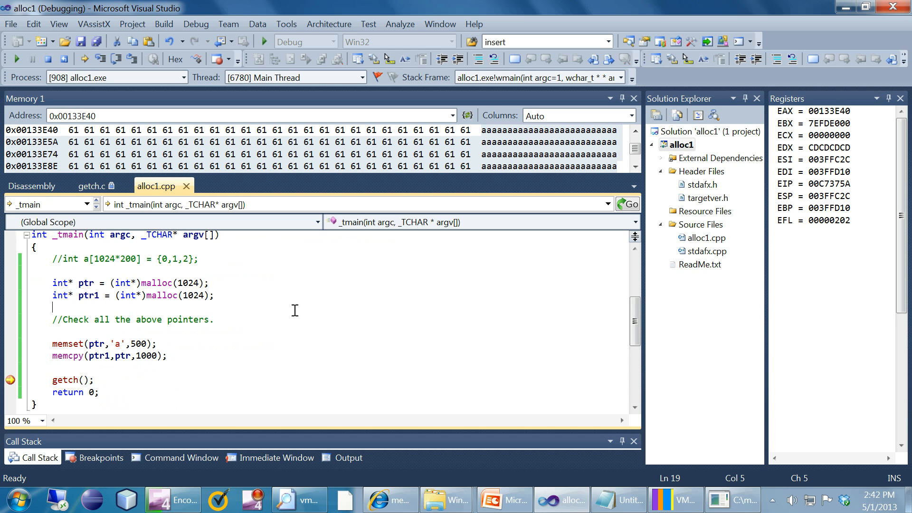
{"action": "scroll", "scroll_direction": "up", "scroll_amount": 3}
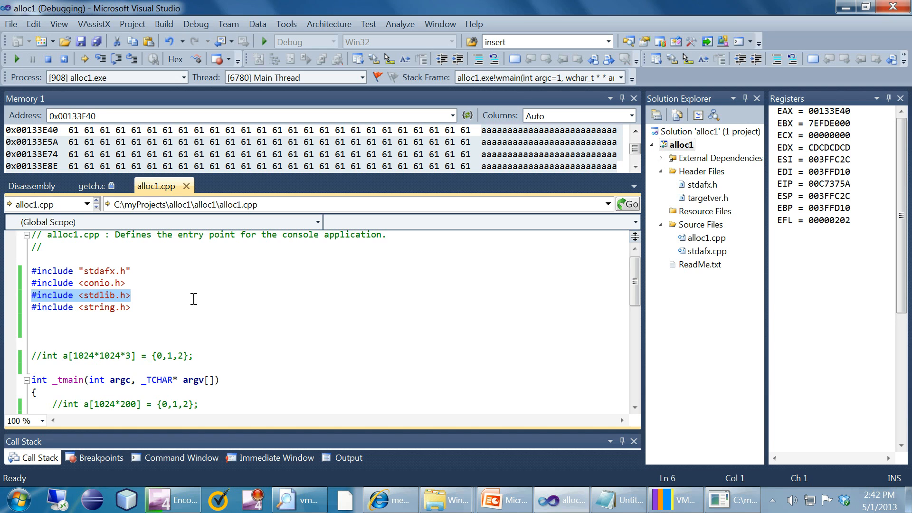
{"action": "left_click", "coordinate": [84, 307]}
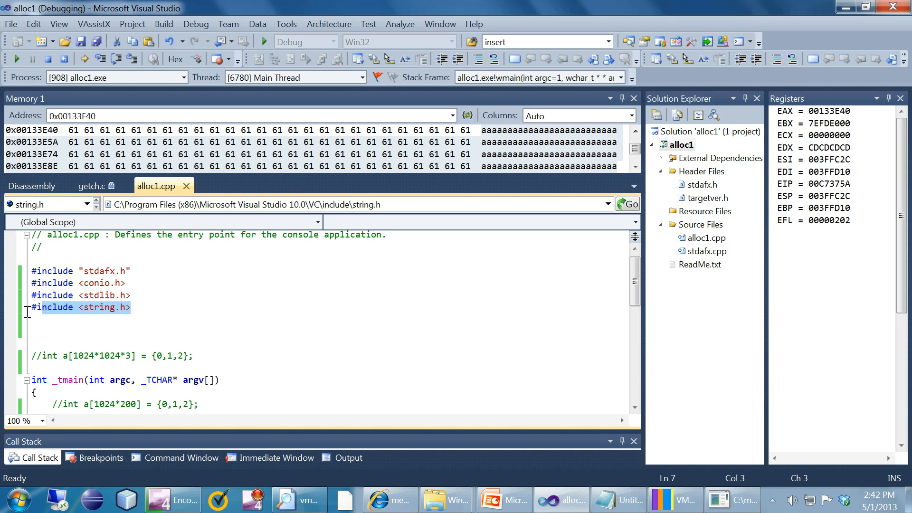
{"action": "left_click", "coordinate": [226, 328]}
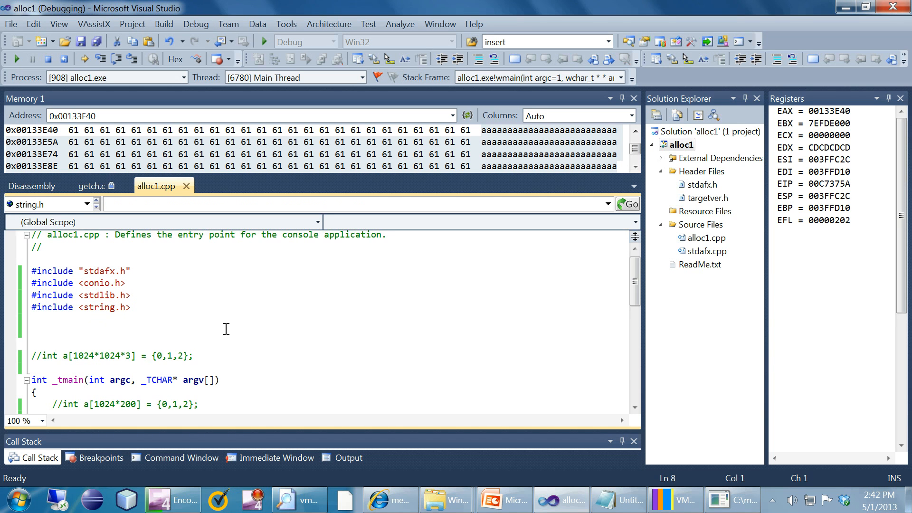
{"action": "mouse_move", "coordinate": [181, 310]}
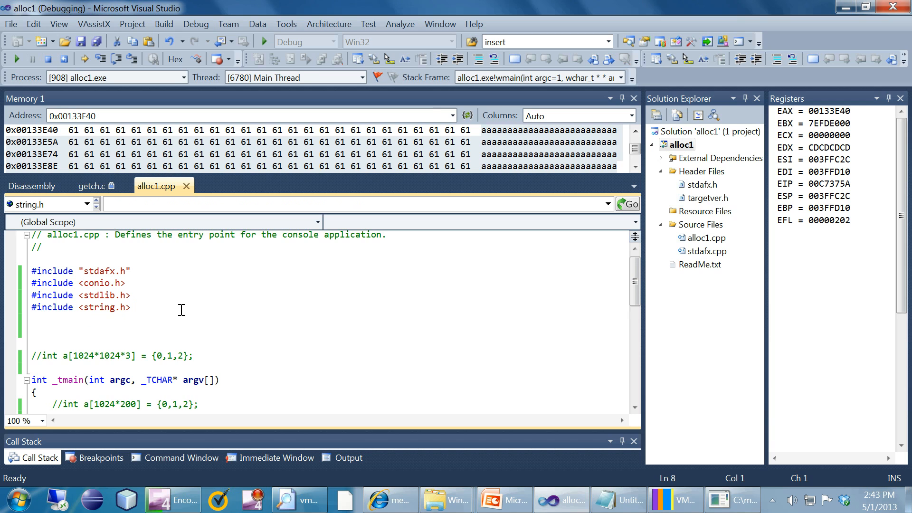